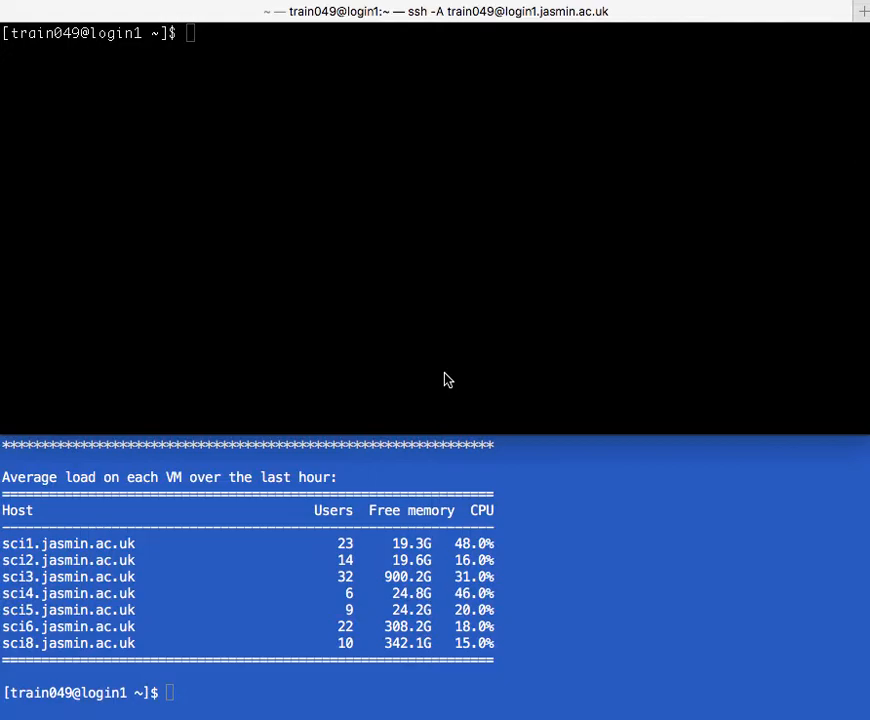
mouse_move(372, 628)
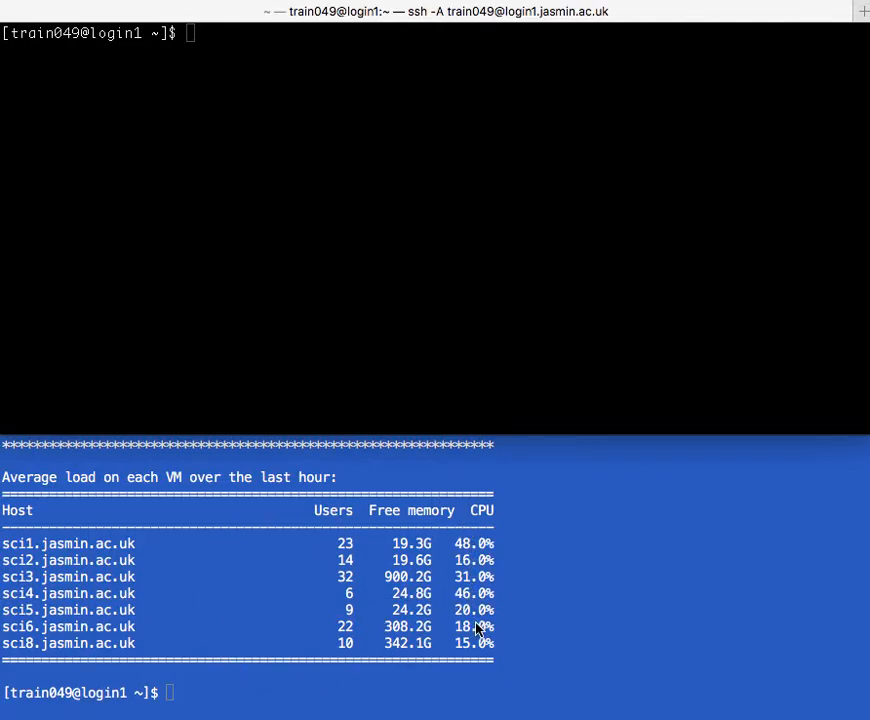
mouse_move(460, 572)
text(ssh )
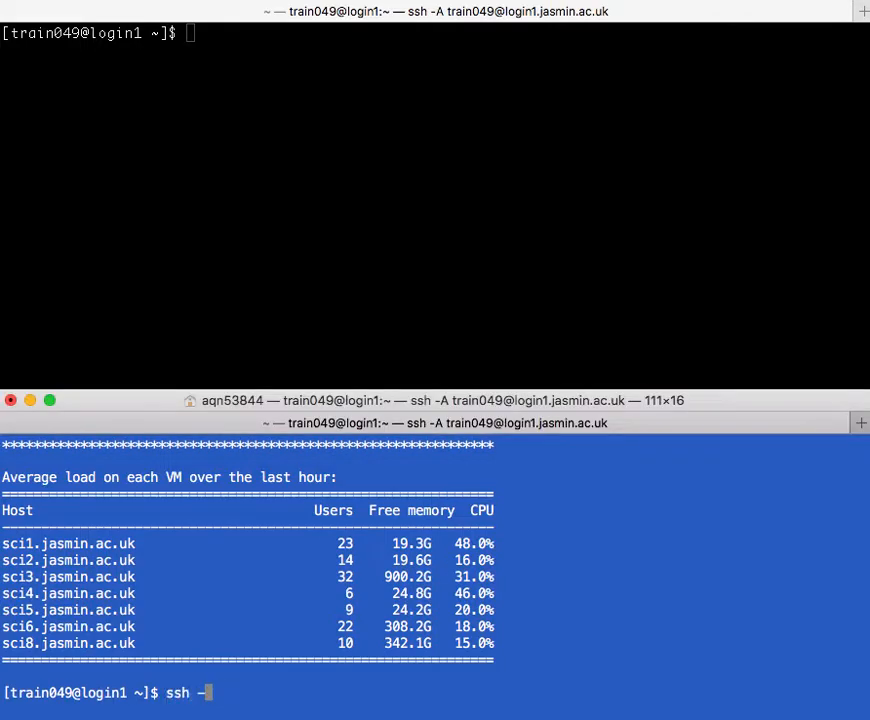
- Log the first terminal into sci2.jasmin.ac.uk via ssh -A with agent forwarding
text(-A sci)
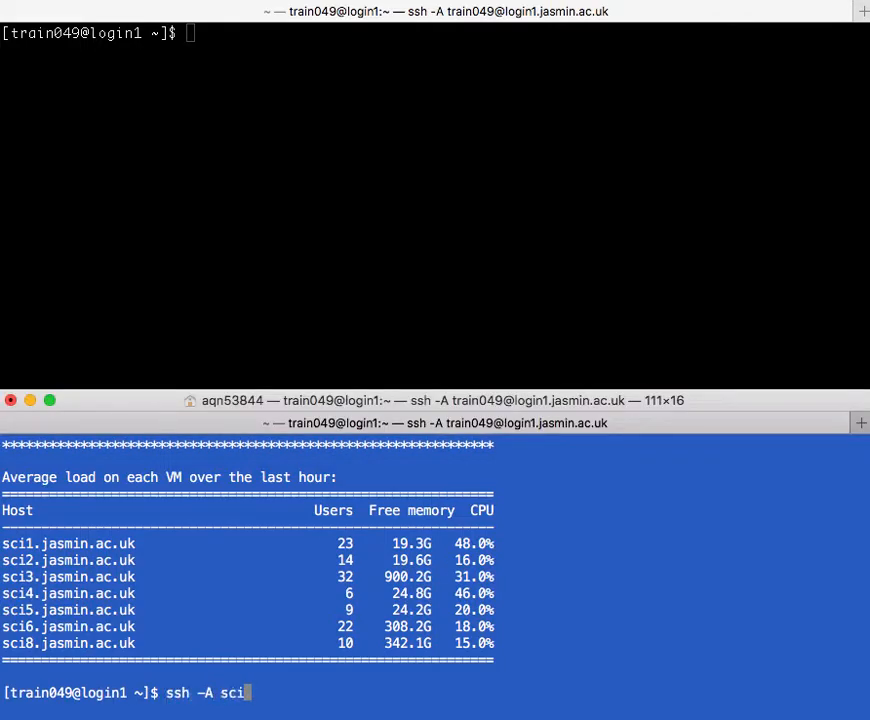
text(2.jasmin)
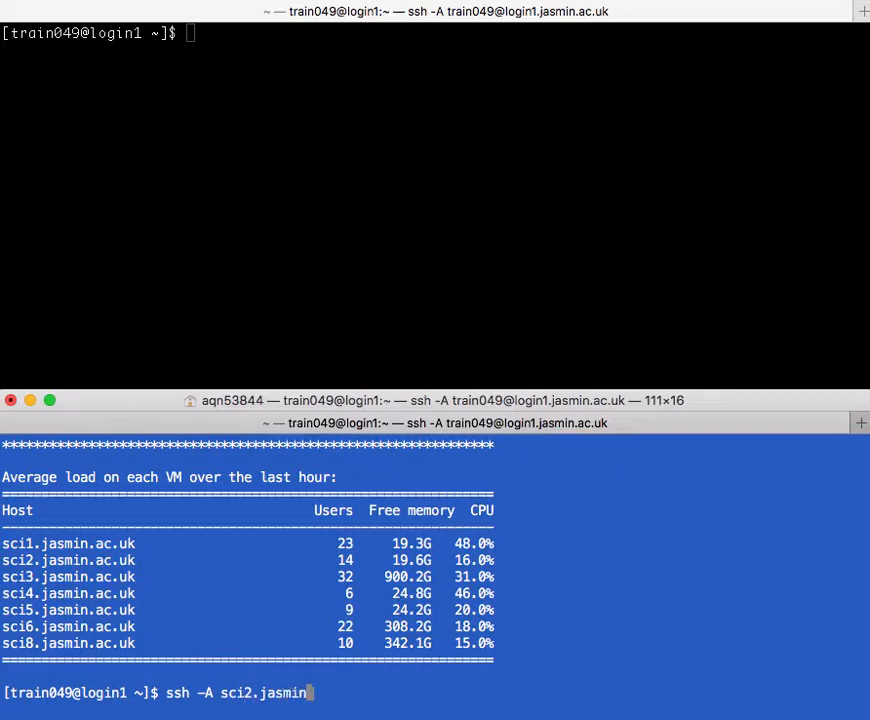
text(.ac.uk)
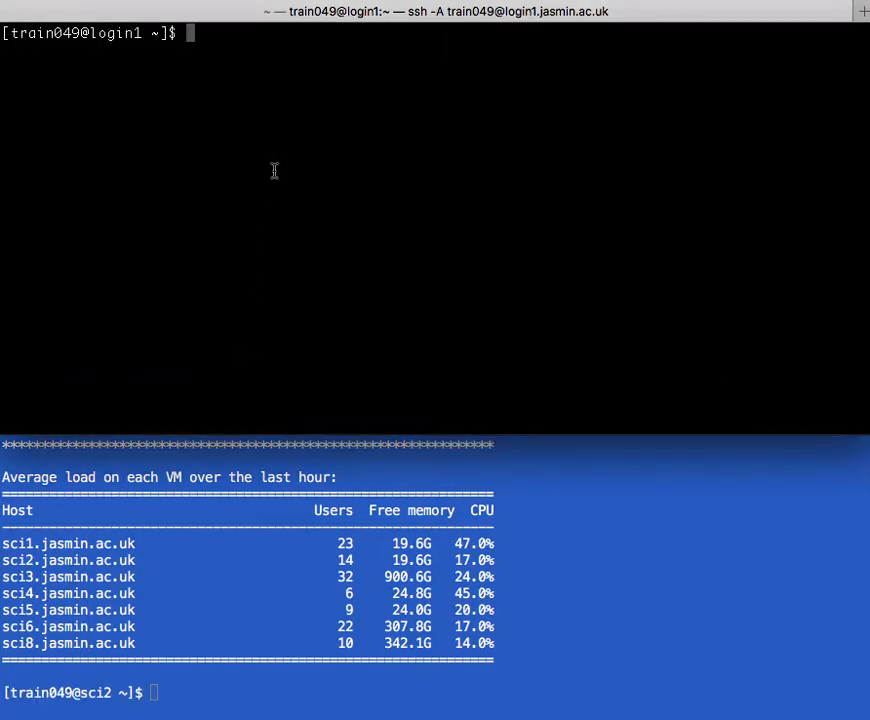
- Log the second terminal into sci2.jasmin.ac.uk via ssh -A as well
text(ss)
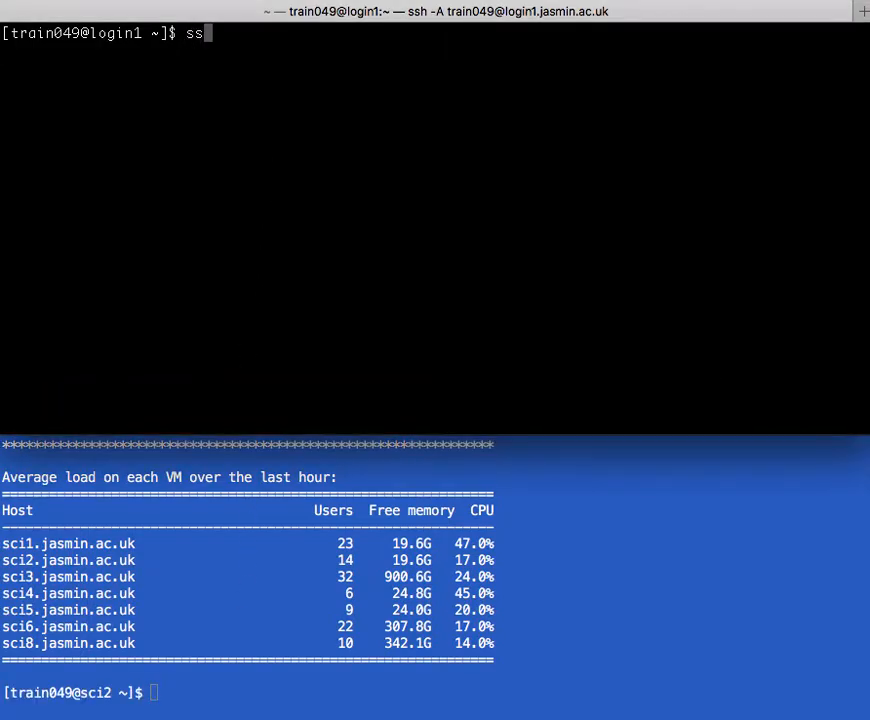
text(h)
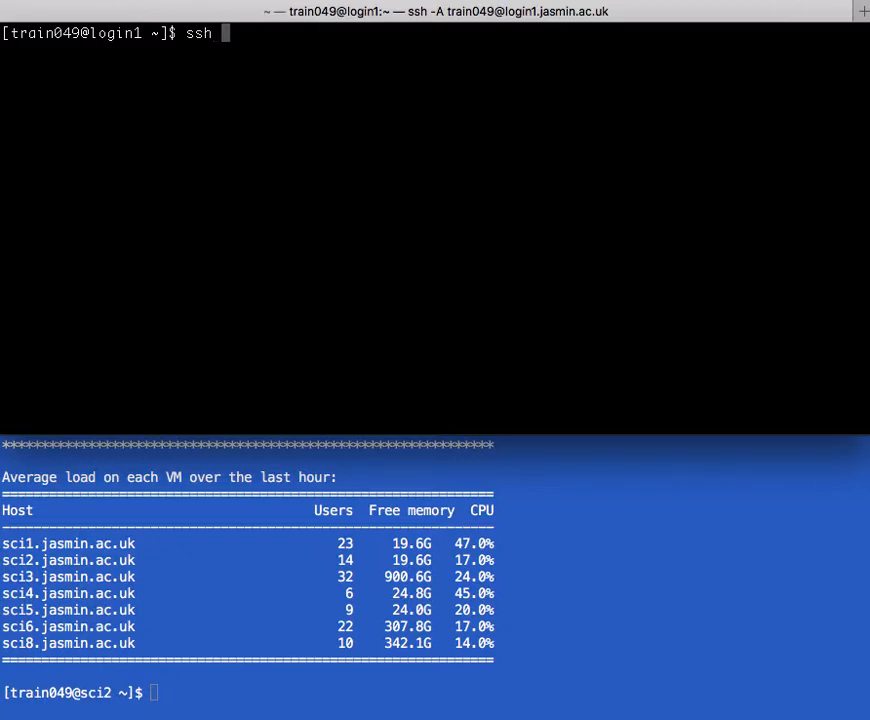
text(-A sci2.jasmi)
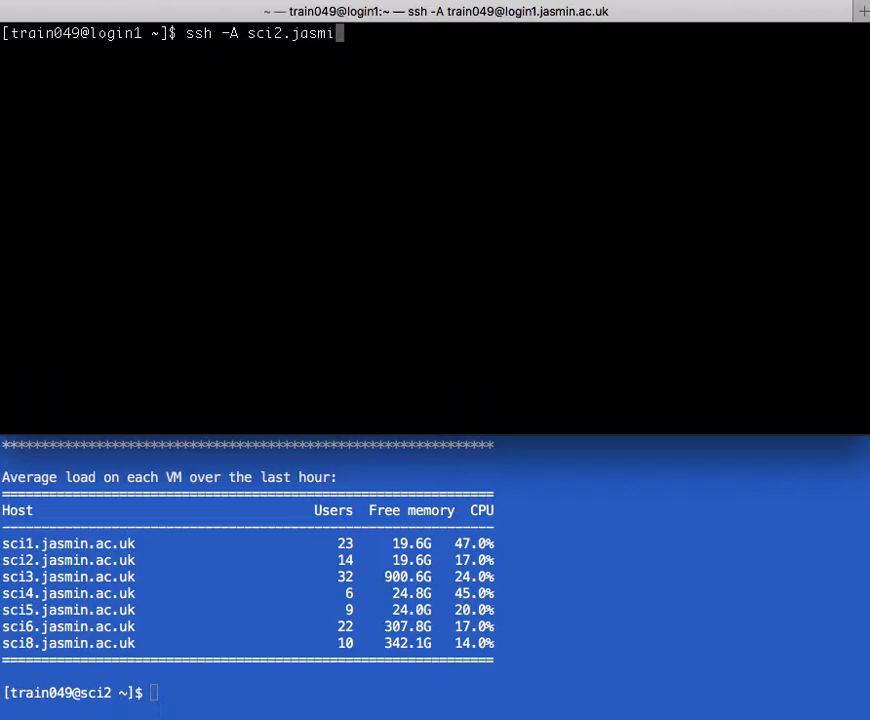
text(n.ac.uk)
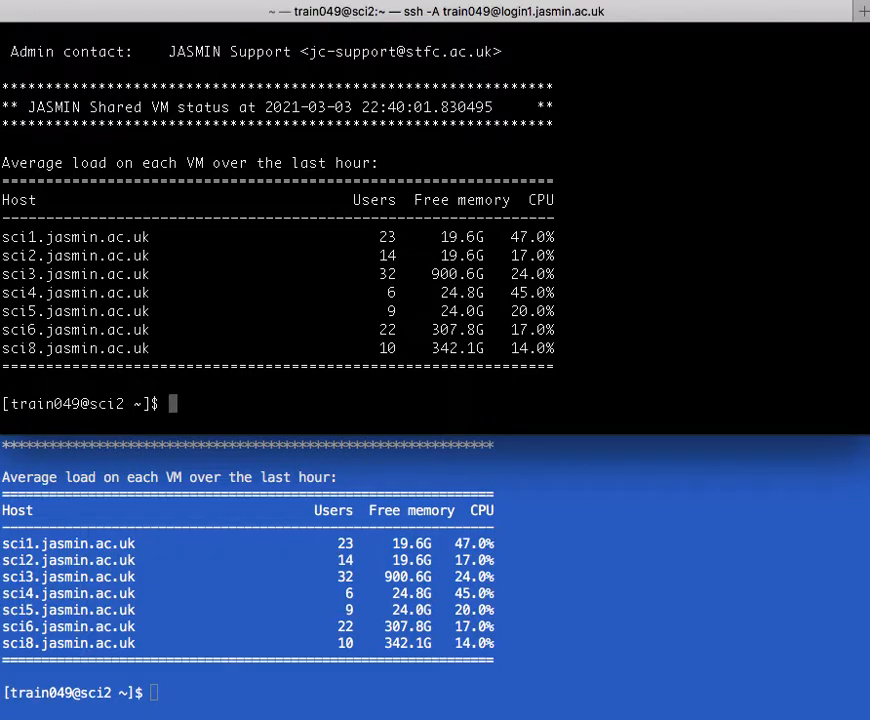
- List the home directory, force-delete random-number-gen.py and copy a fresh one from the ex02 code folder
text(ls)
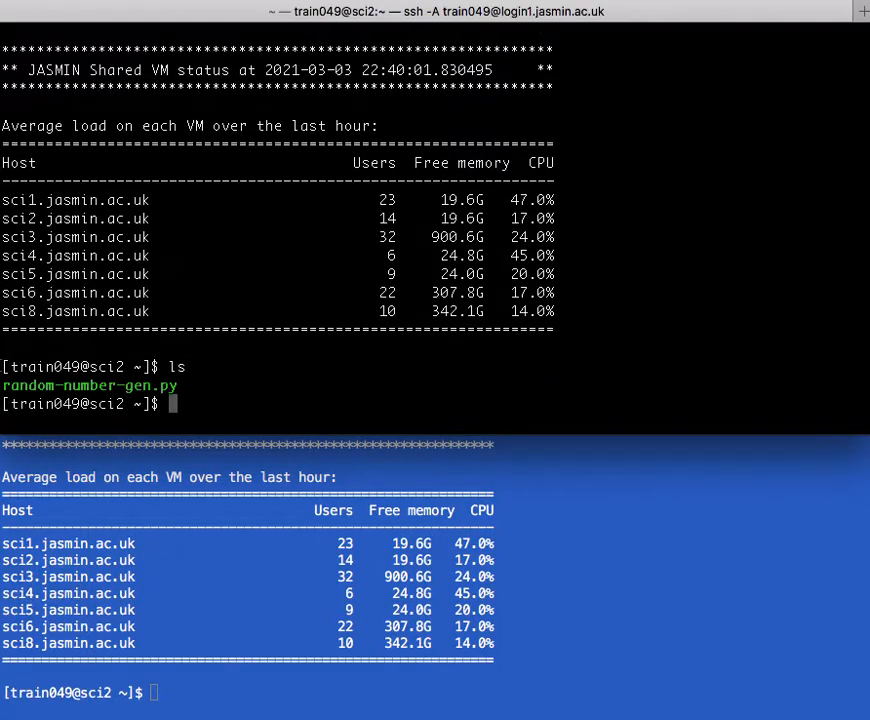
text(rm)
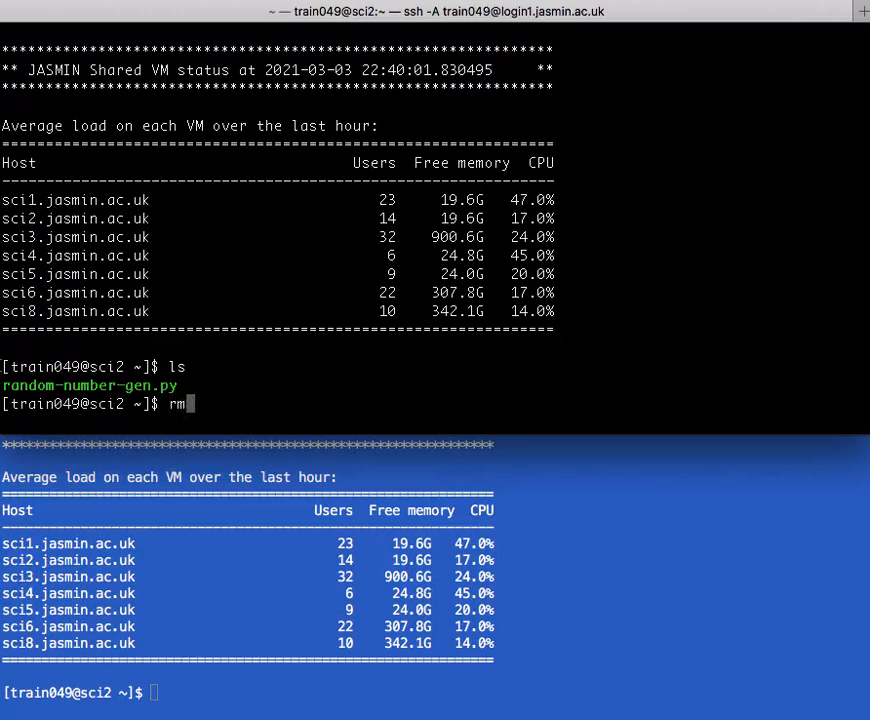
text(-f)
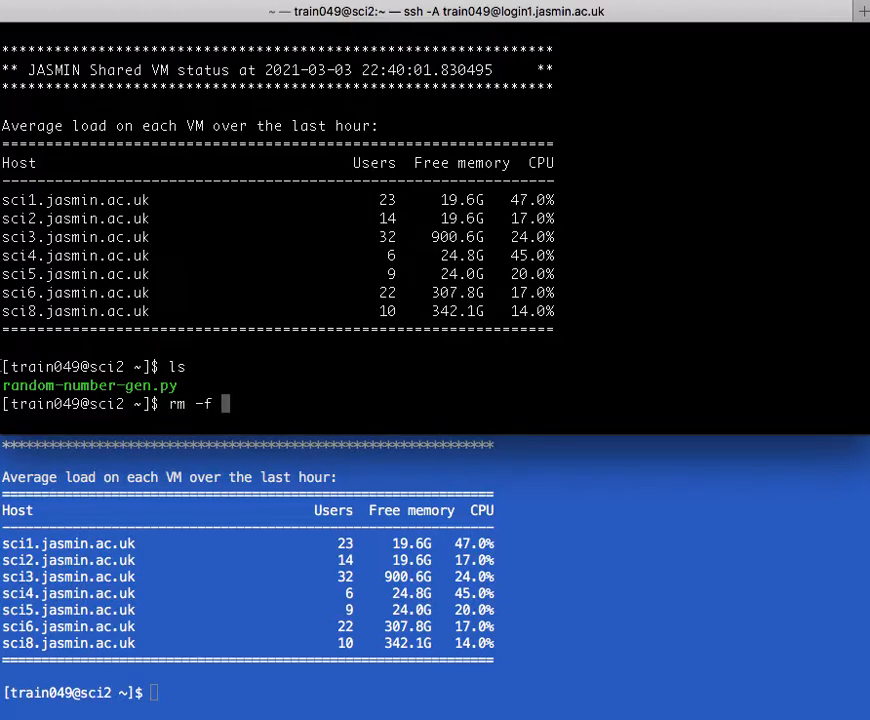
text(random-number-gen.py)
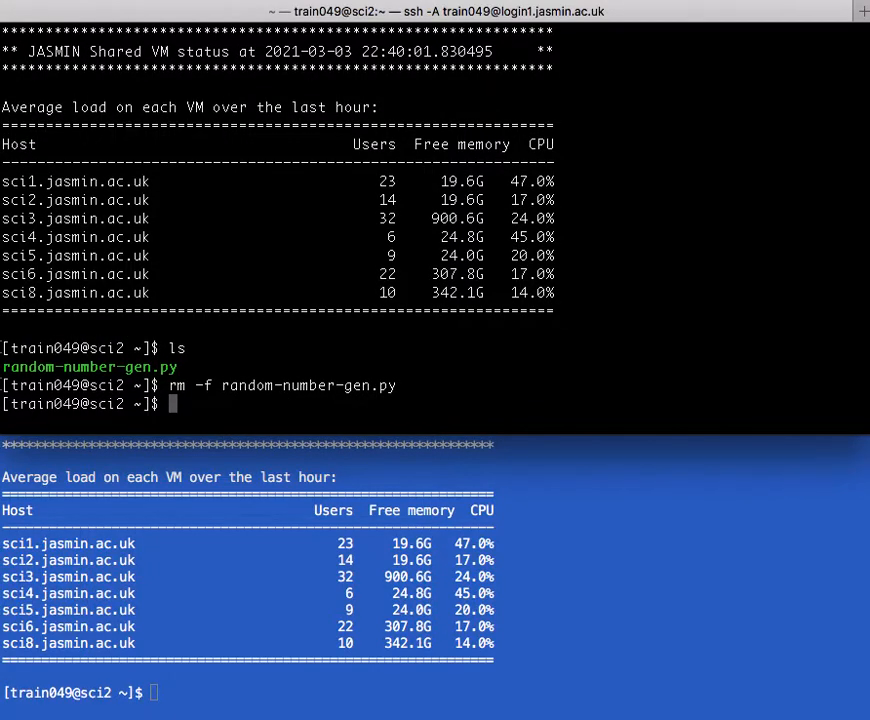
text(random-number-gen.p)
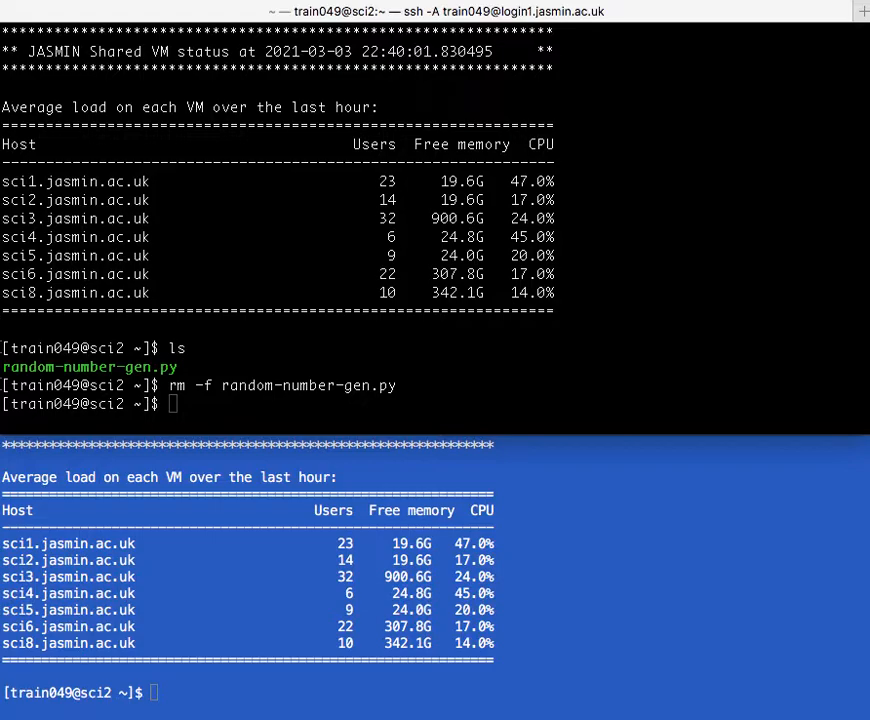
mouse_move(720, 198)
text(cp /gws/pw/j05/workshop/exercises/ex02/code/random-number-gen.py .)
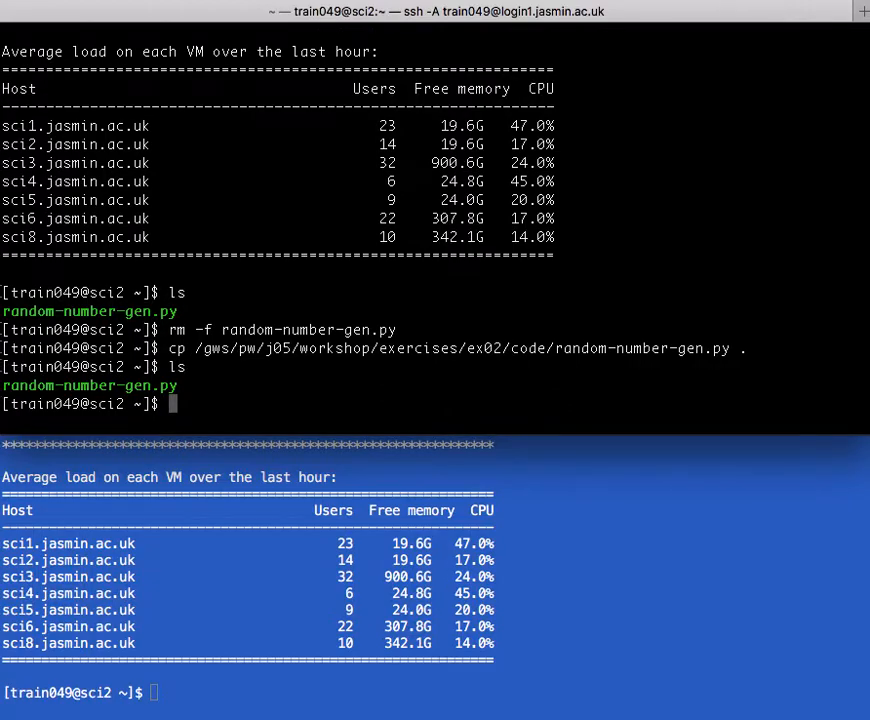
- Run module avail and browse the list of software modules available on sci2
text(modu)
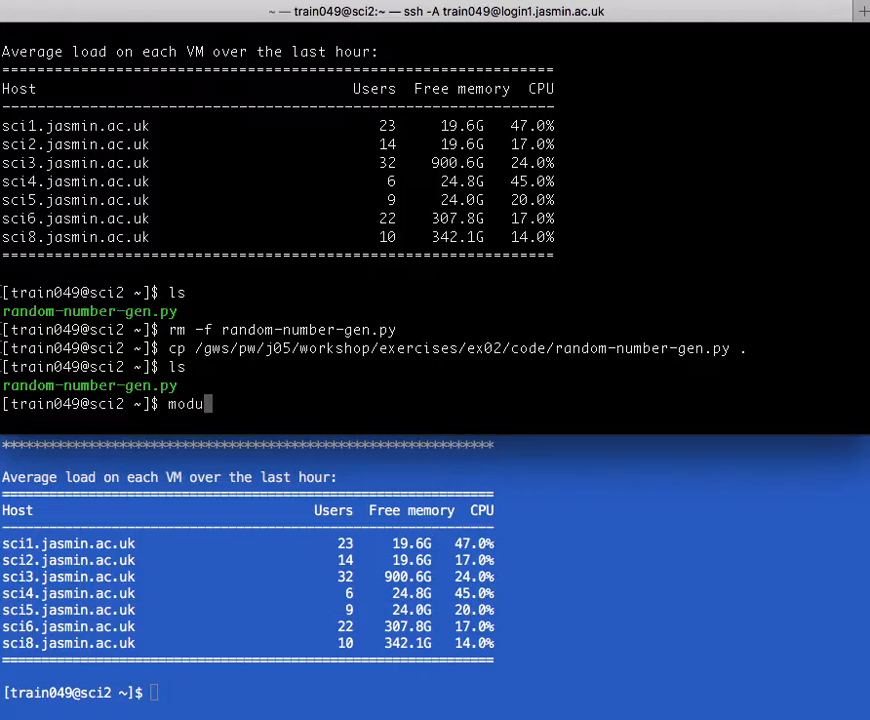
text(le)
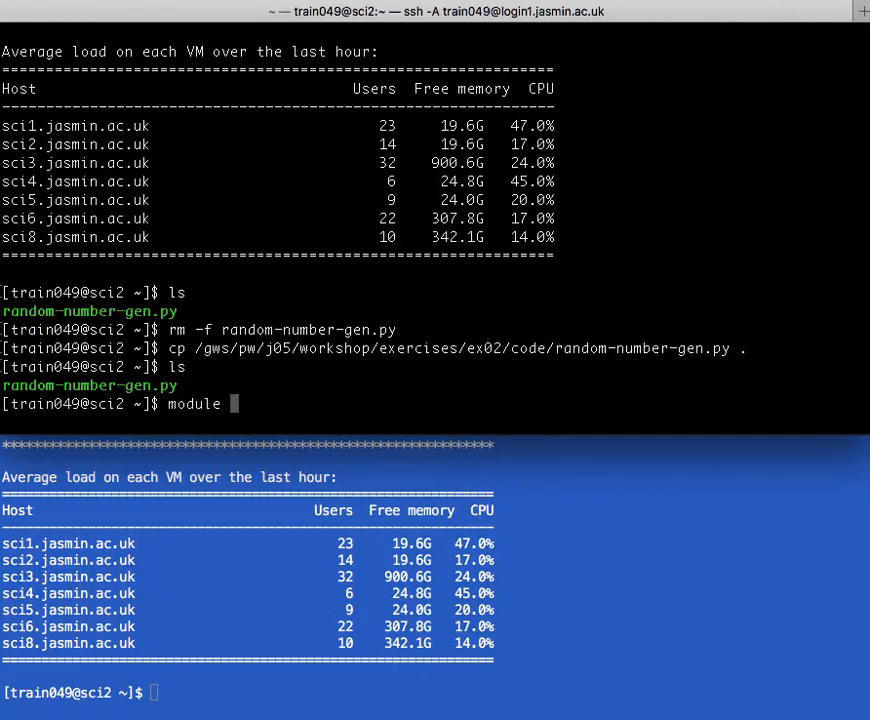
text(avail)
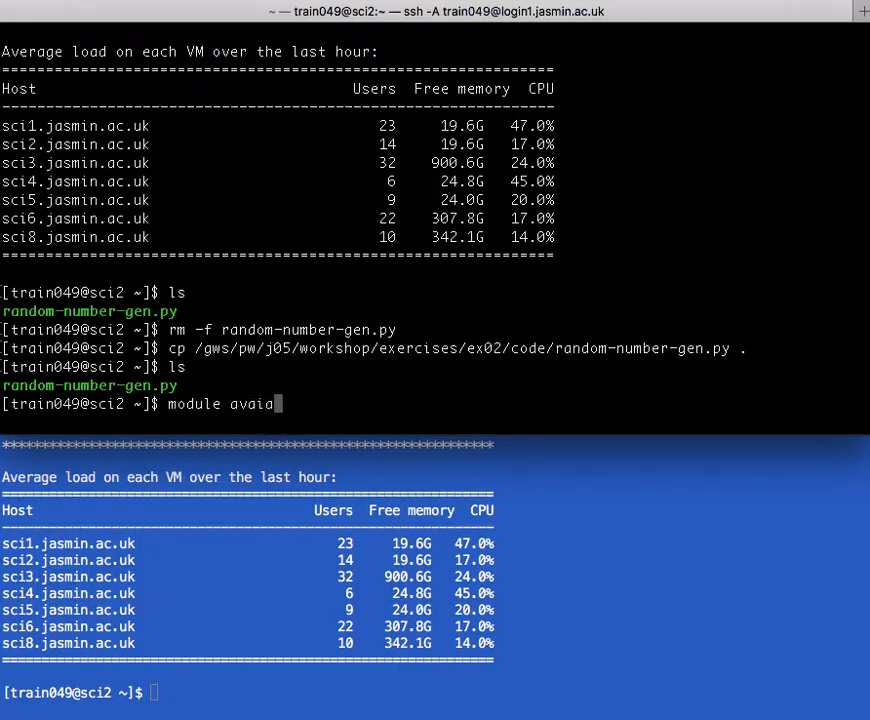
text(l)
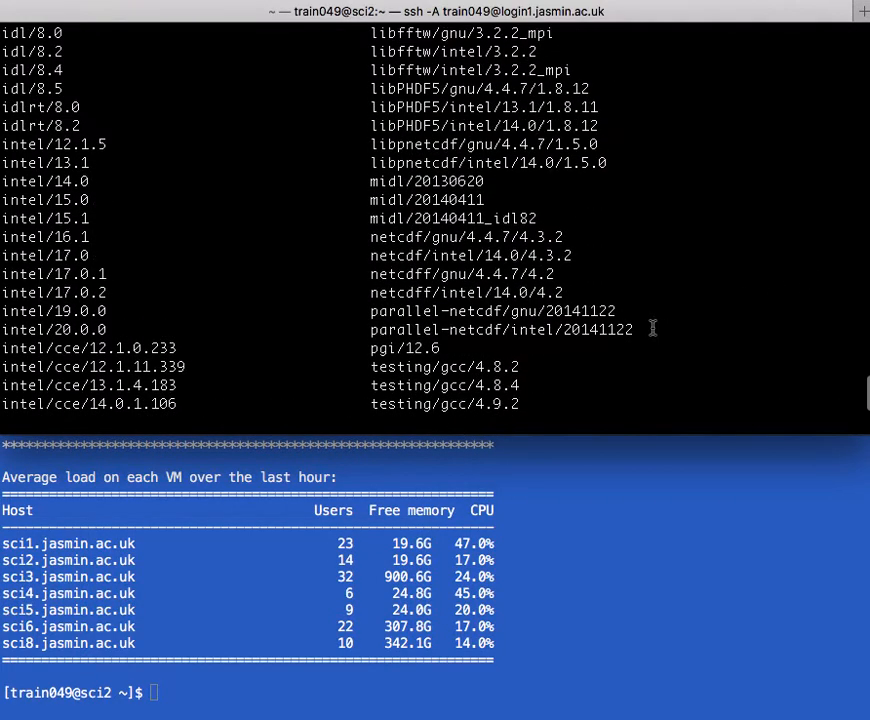
scroll(up, 3)
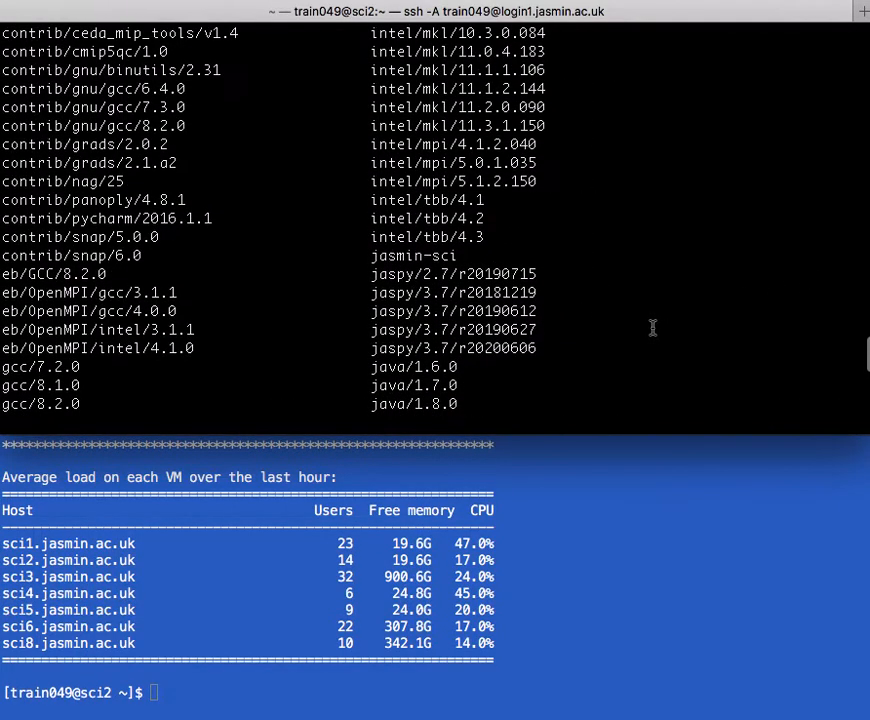
mouse_move(608, 284)
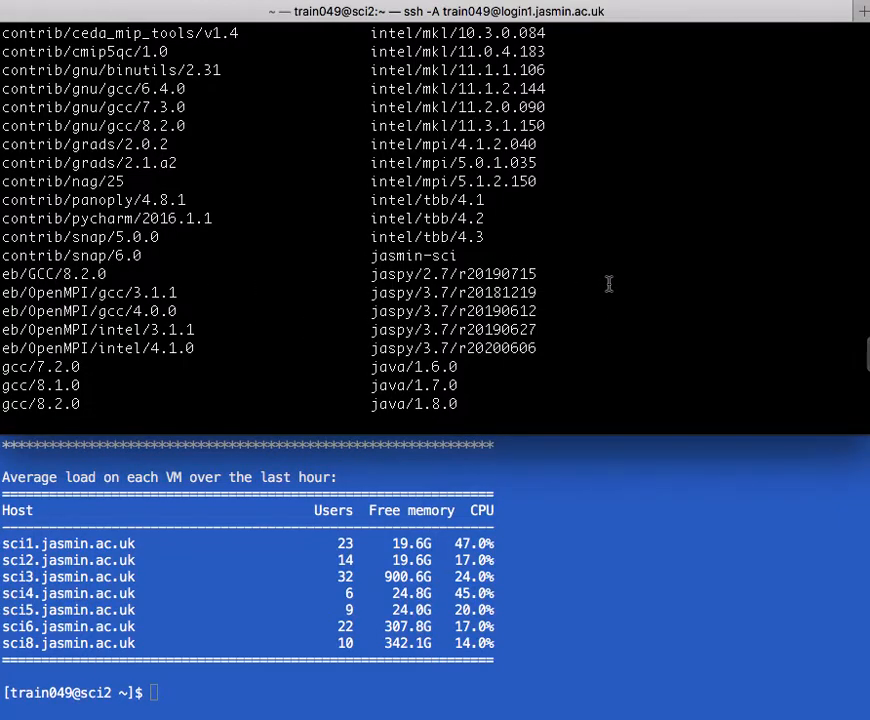
scroll(down, 3)
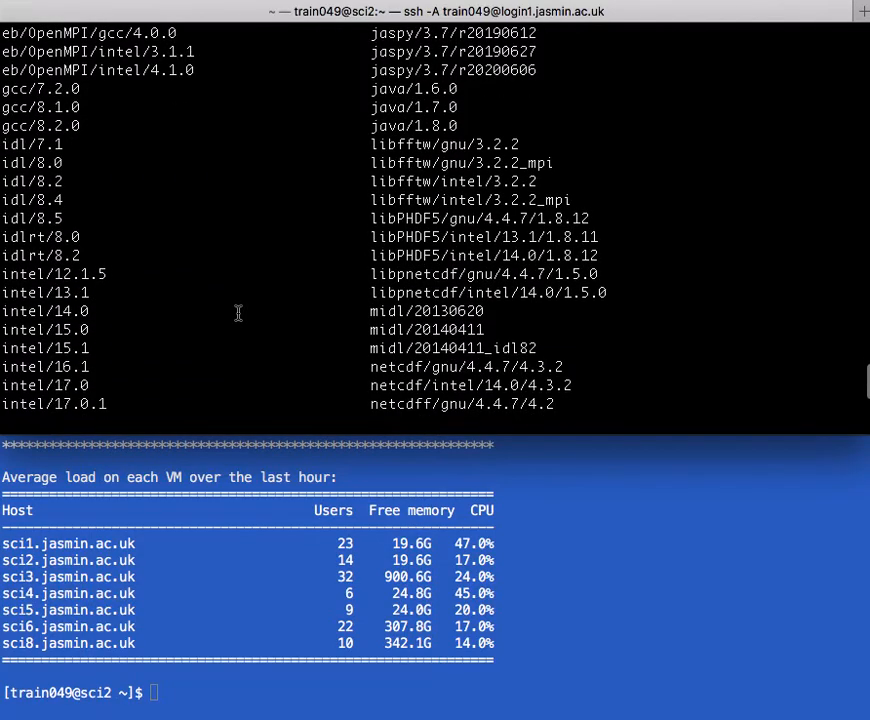
mouse_move(40, 292)
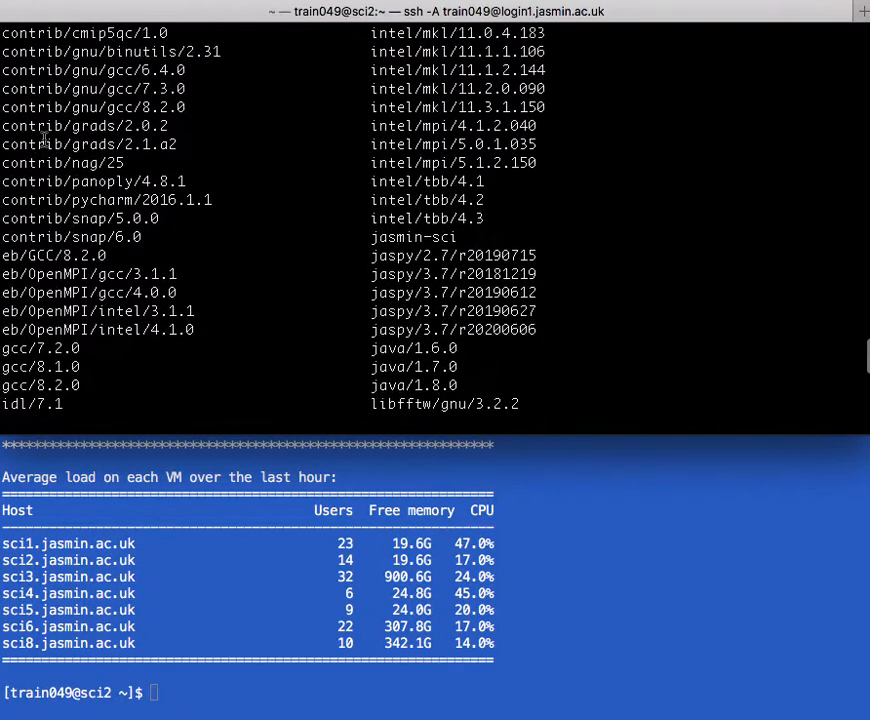
scroll(down, 3)
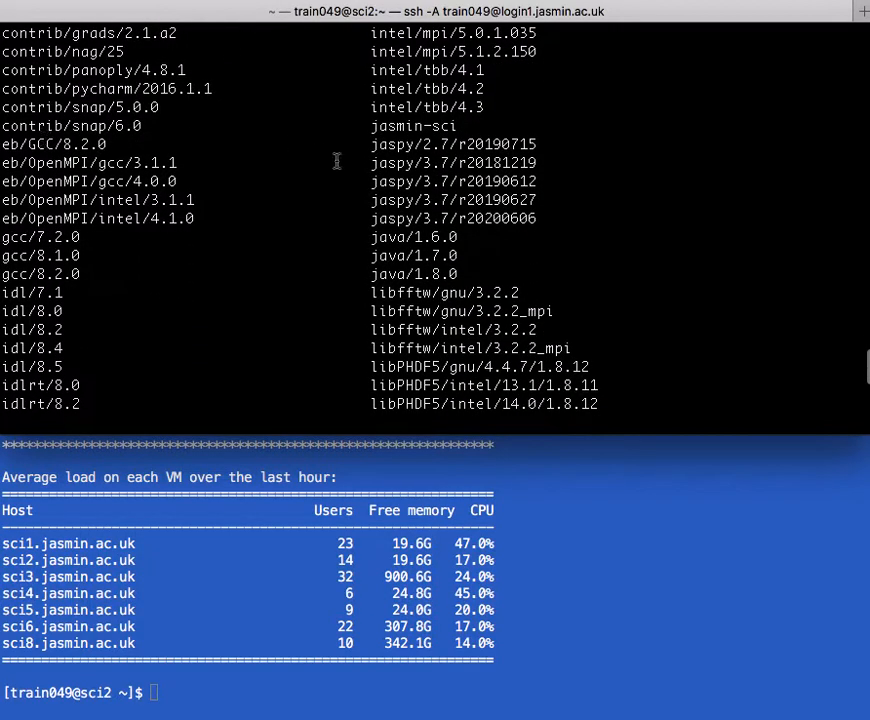
mouse_move(448, 224)
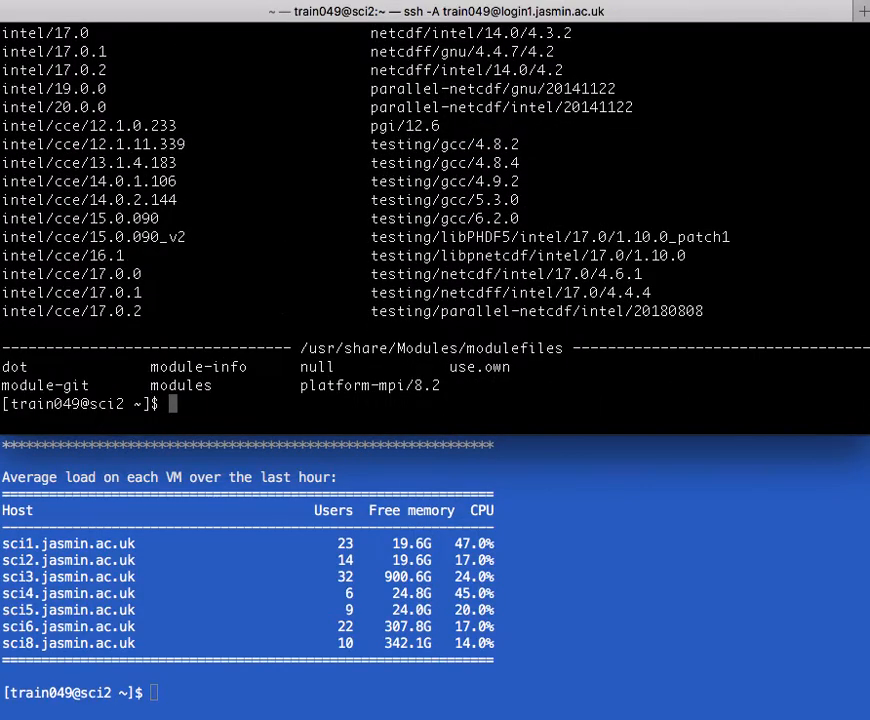
- Load the jaspy module and list loaded modules, showing jaspy/3.7/r20200606
text(module ad)
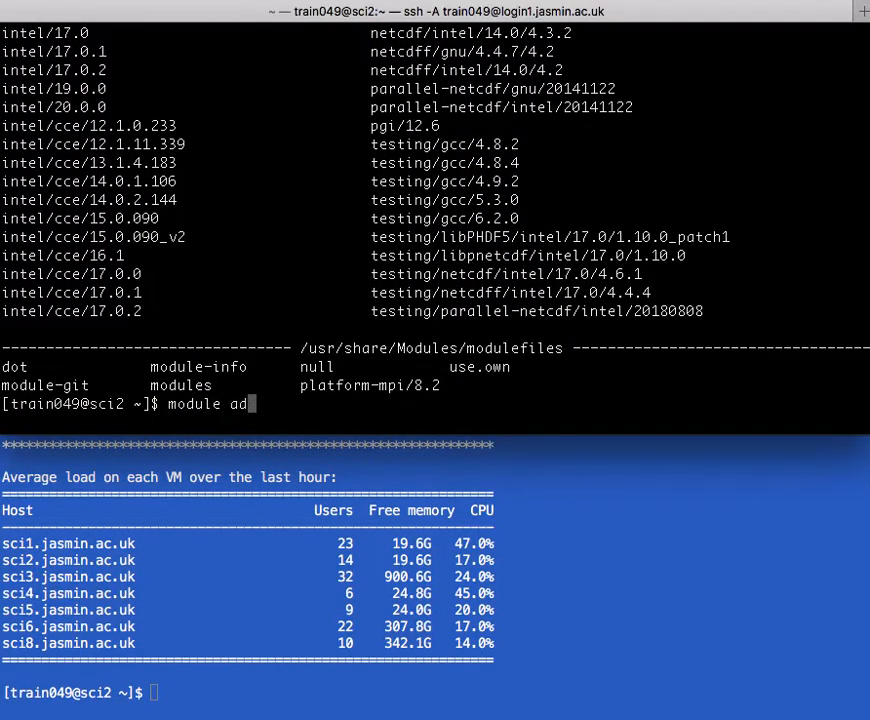
text(d jaspy)
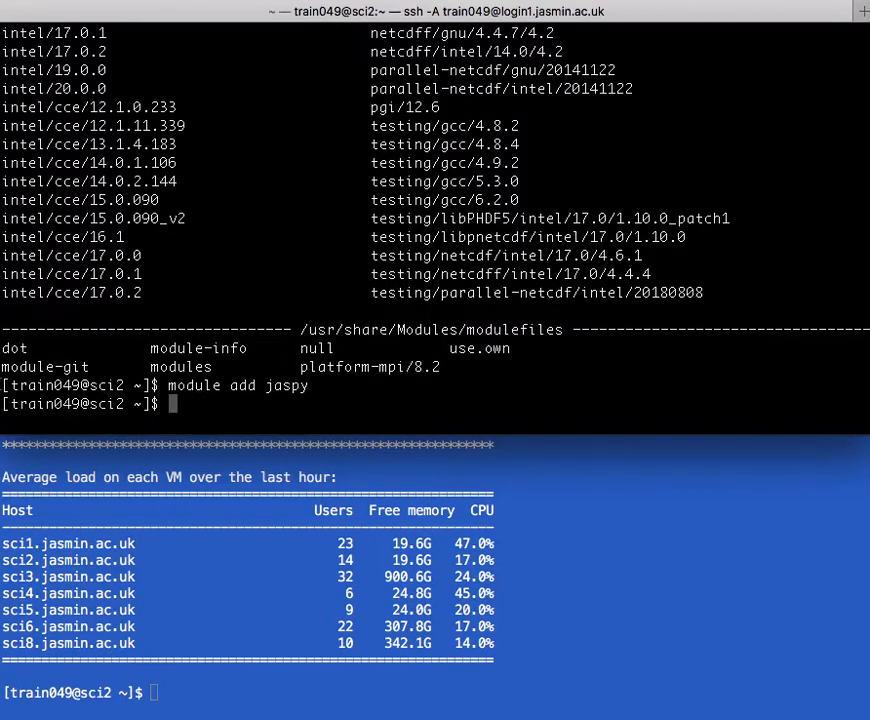
text(module)
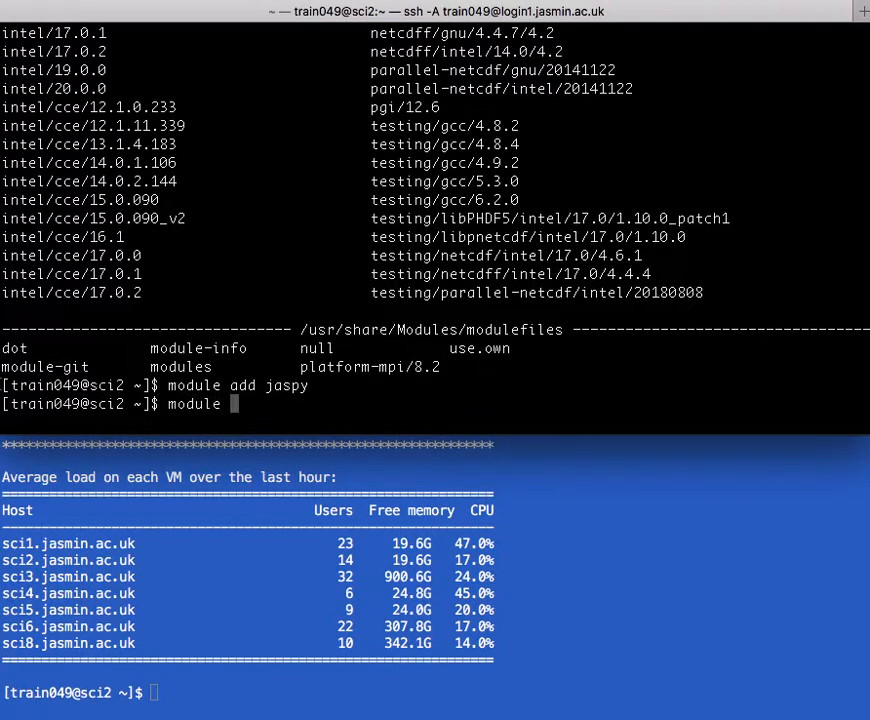
text(li)
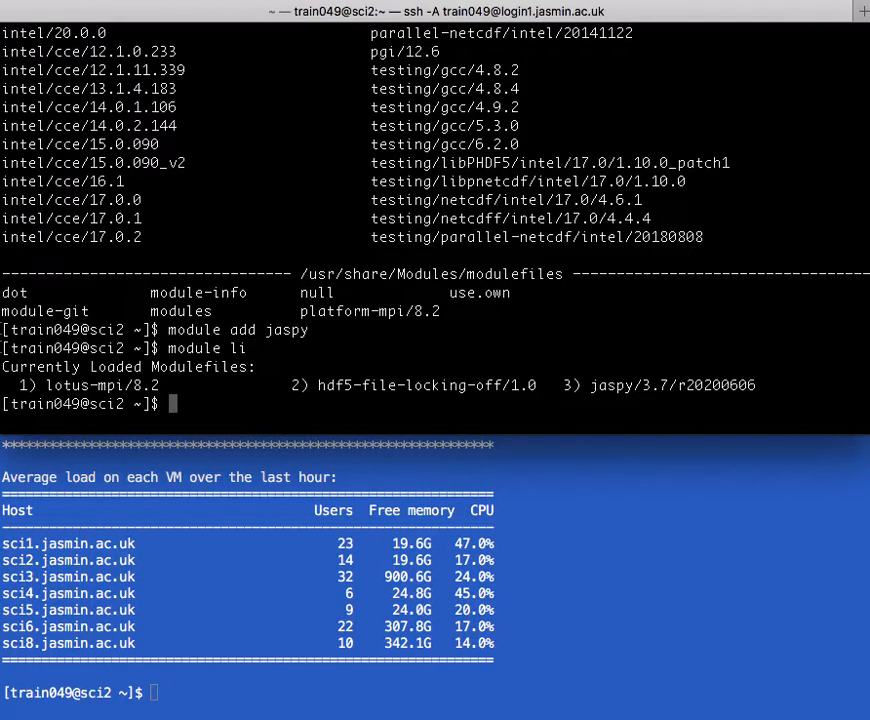
mouse_move(750, 390)
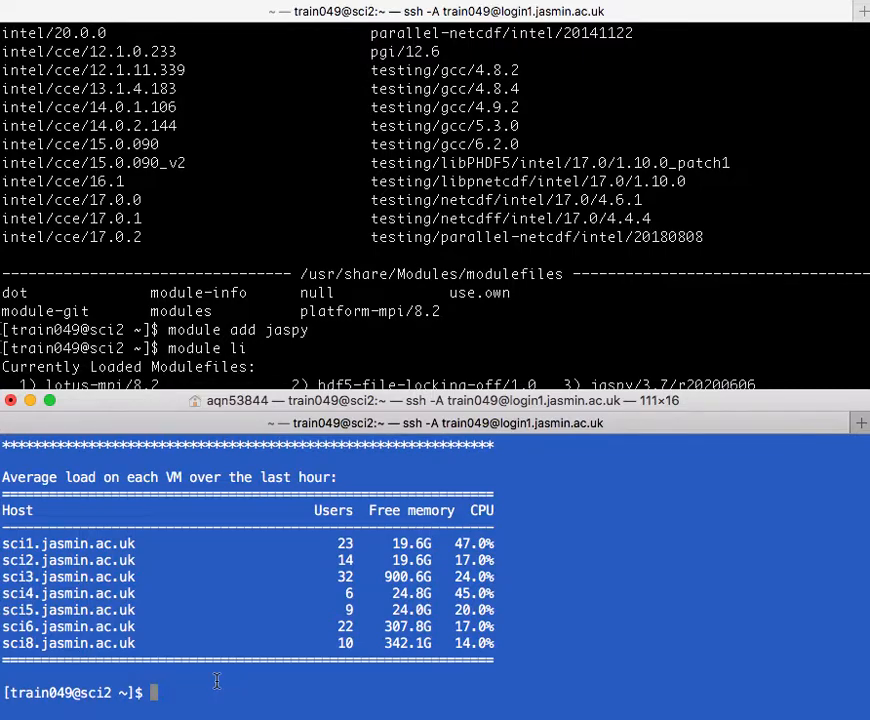
- Start top -u train049 in the lower session to monitor that user's processes
text(top -u)
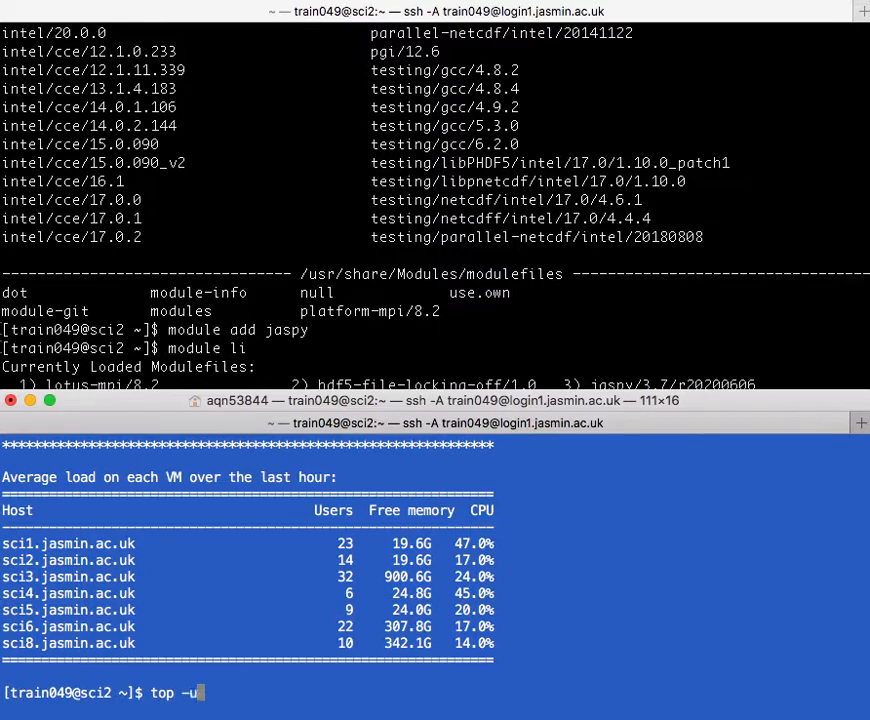
text(tr)
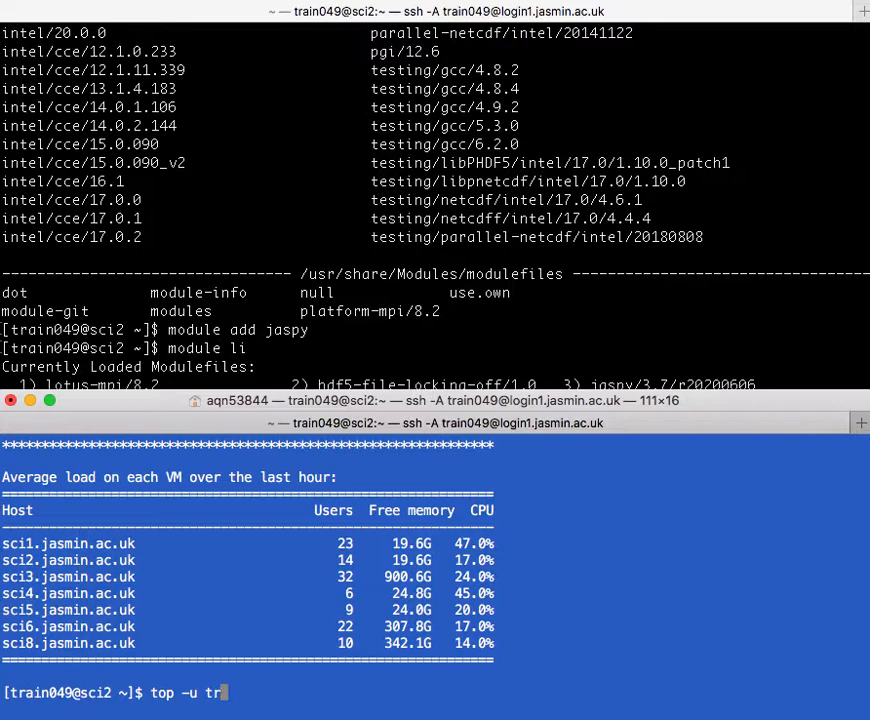
text(ain0)
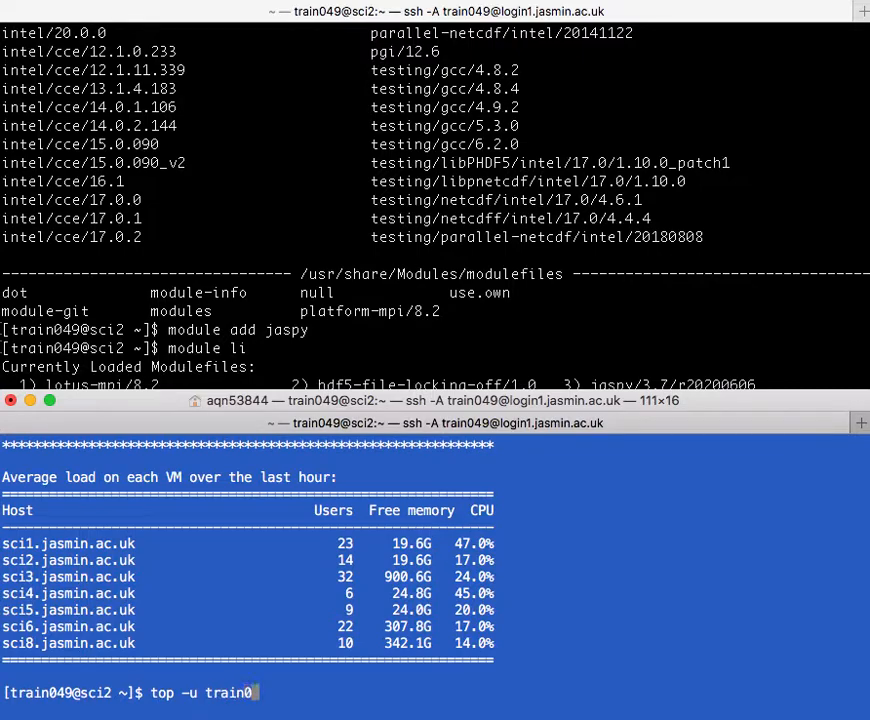
text(49)
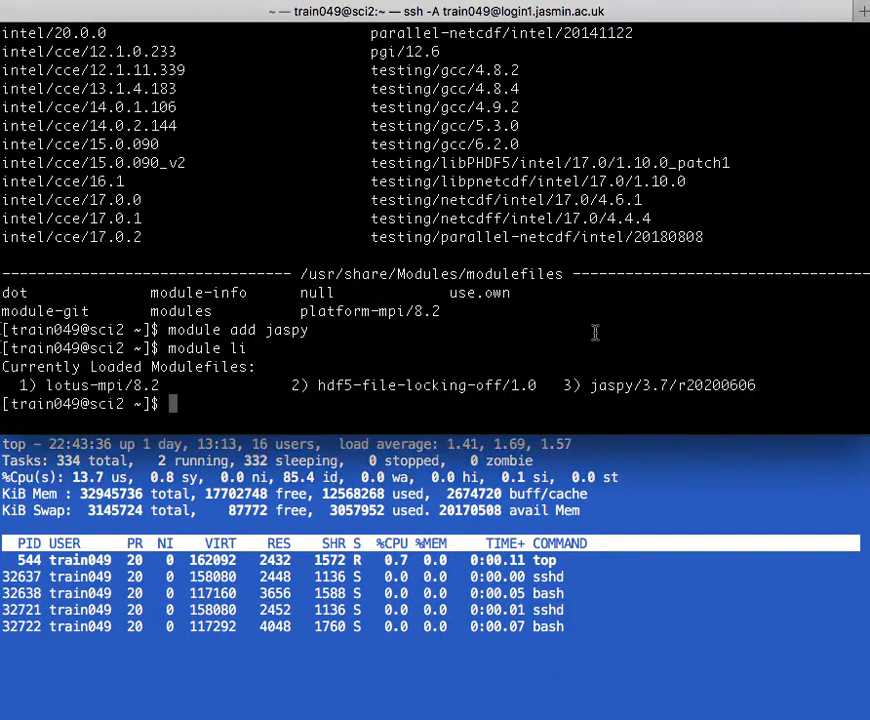
text(pyth)
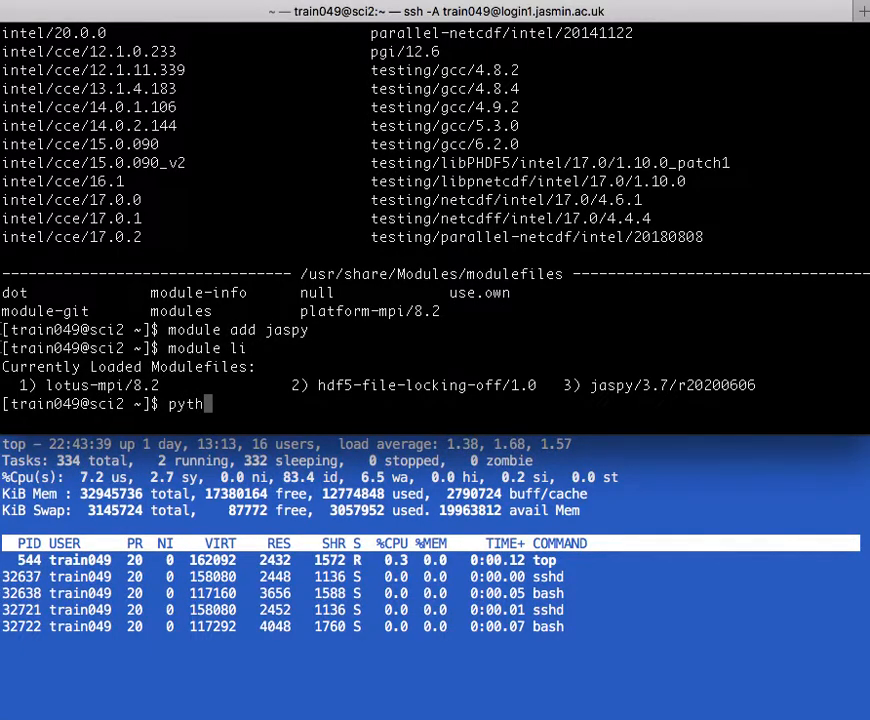
- Run python random-number-gen.py in the upper session while top watches, then quit top
text(on)
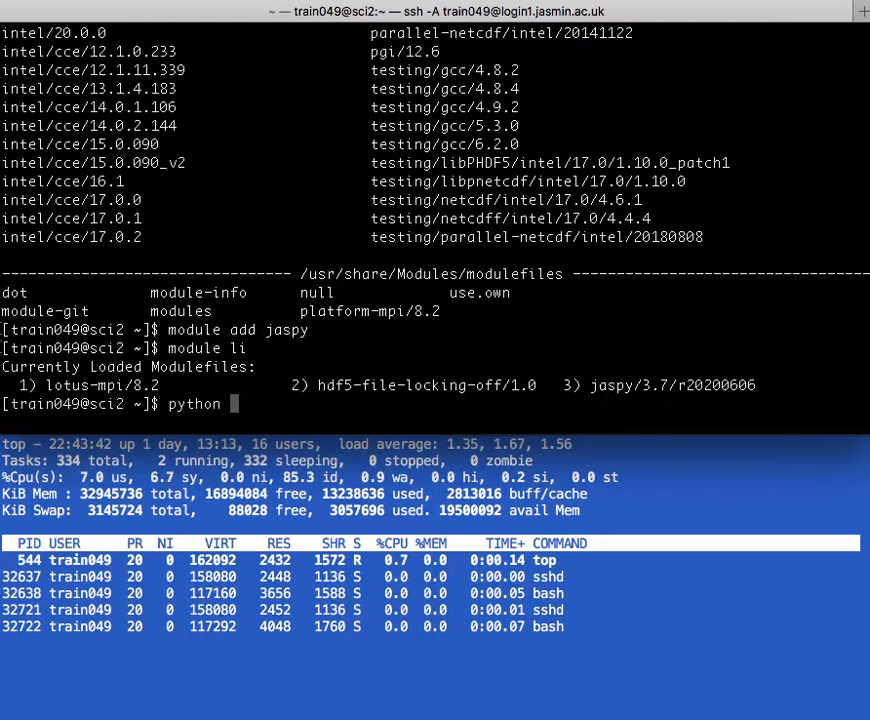
text(random-number-gen.py)
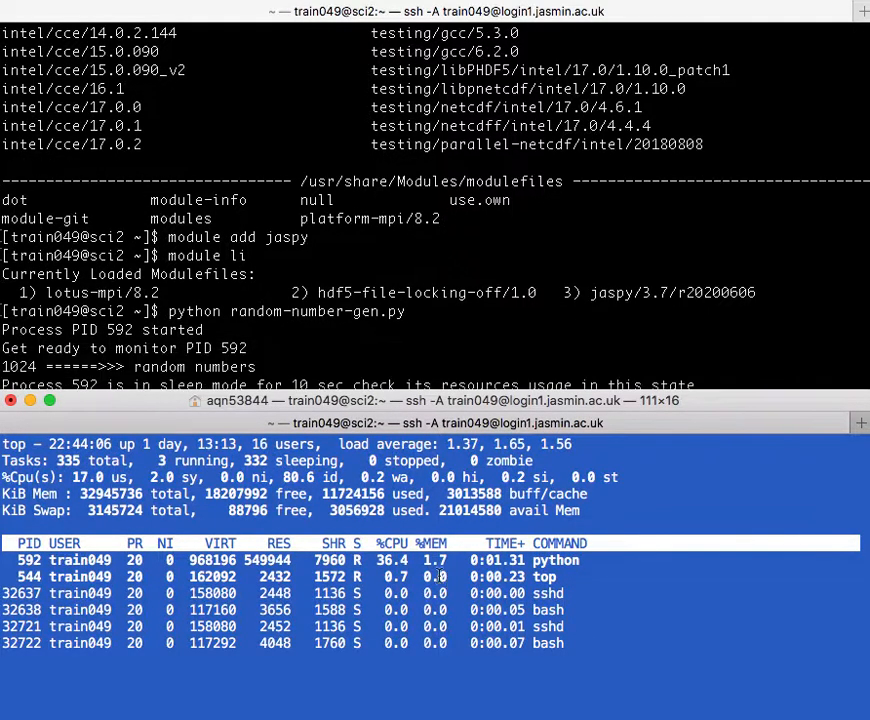
key(q)
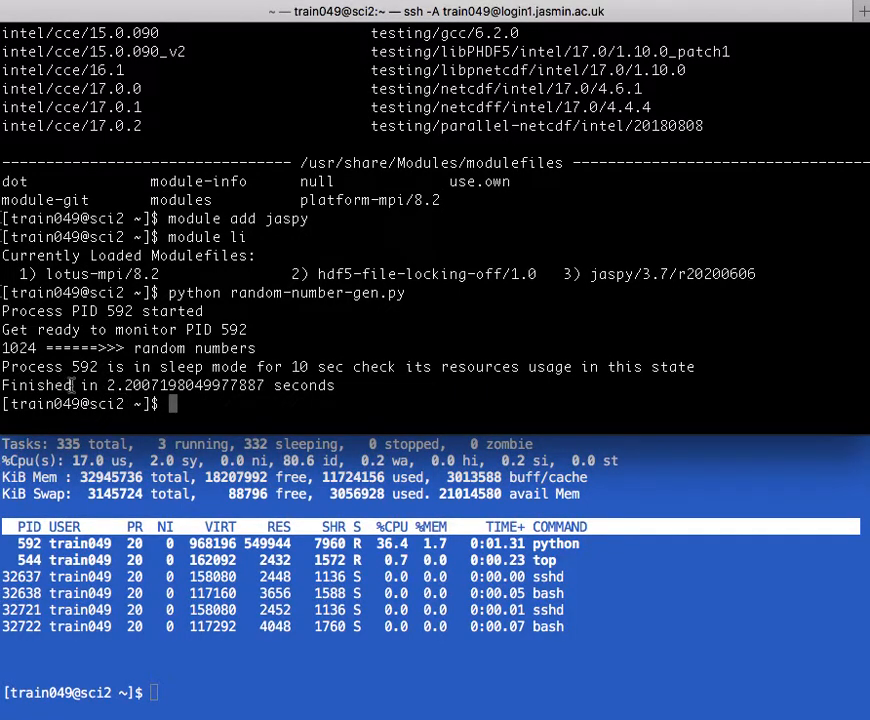
mouse_move(432, 540)
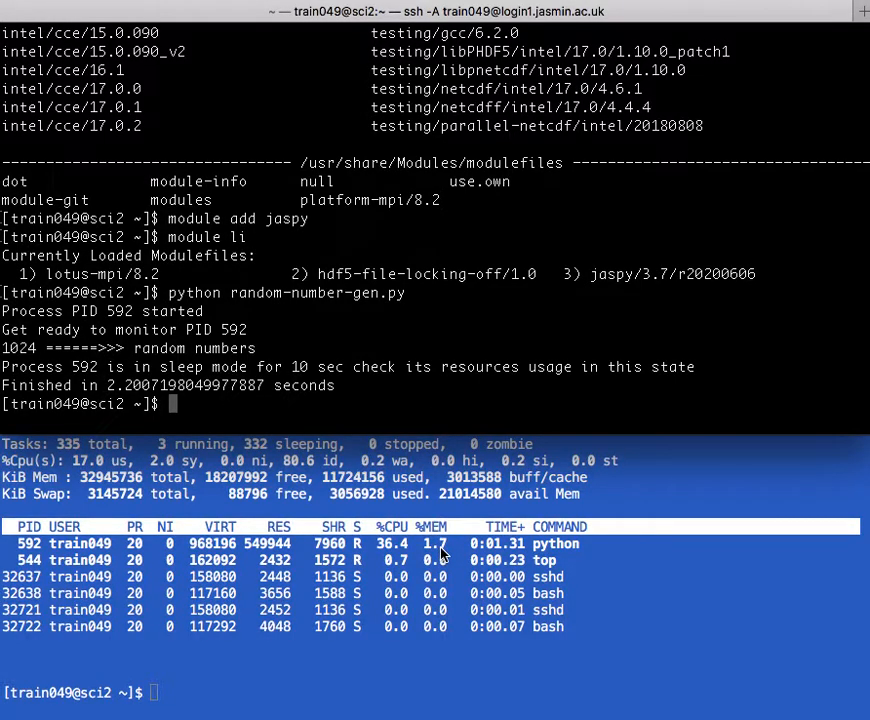
mouse_move(430, 610)
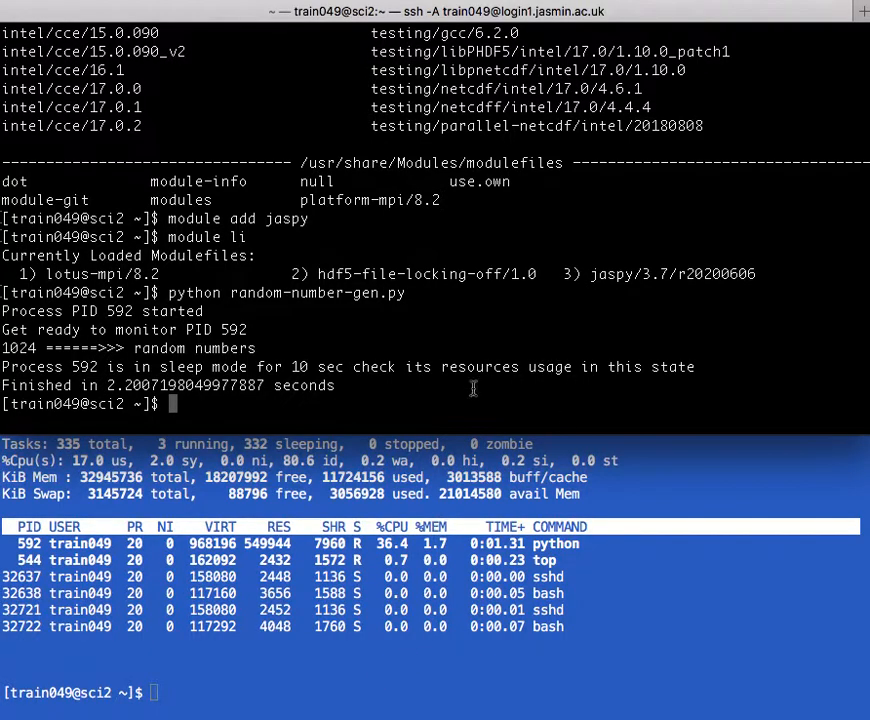
mouse_move(378, 396)
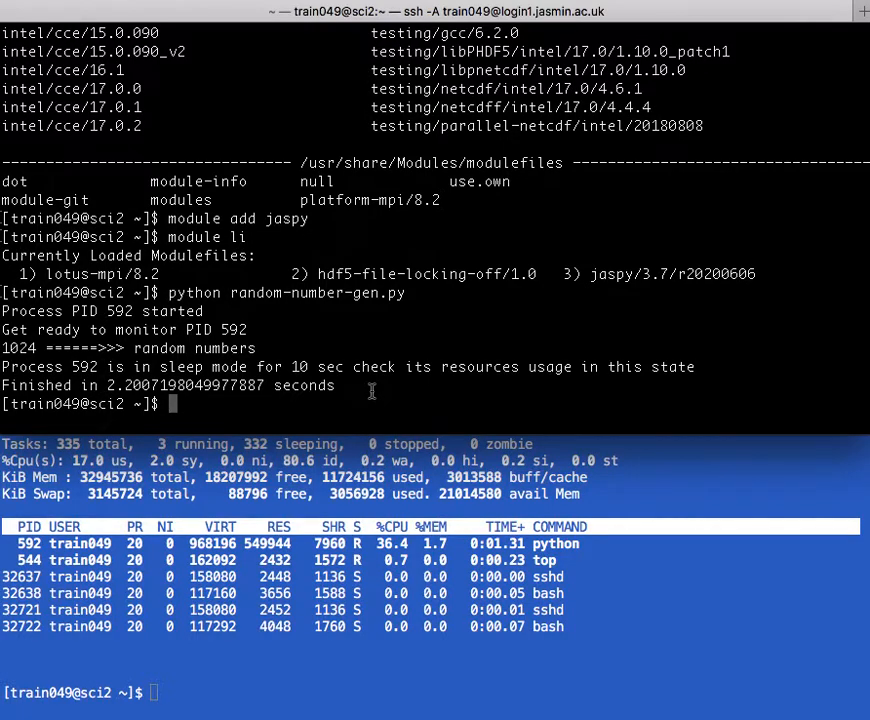
mouse_move(364, 414)
text(python random-number-gen.py)
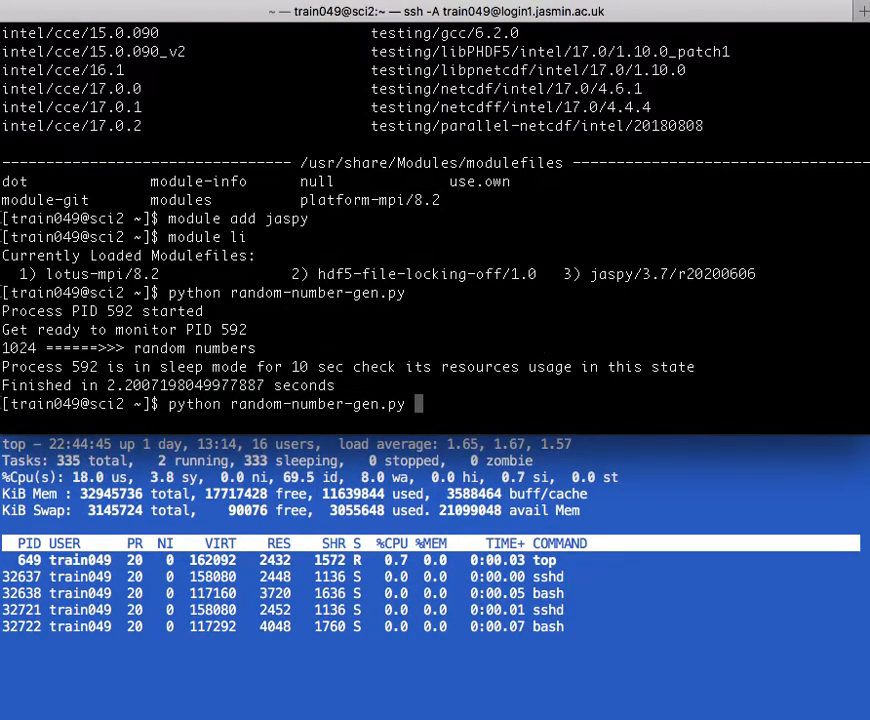
- Rerun random-number-gen.py under top monitoring, finishing as PID 655 in about 2.2 s
key(Return)
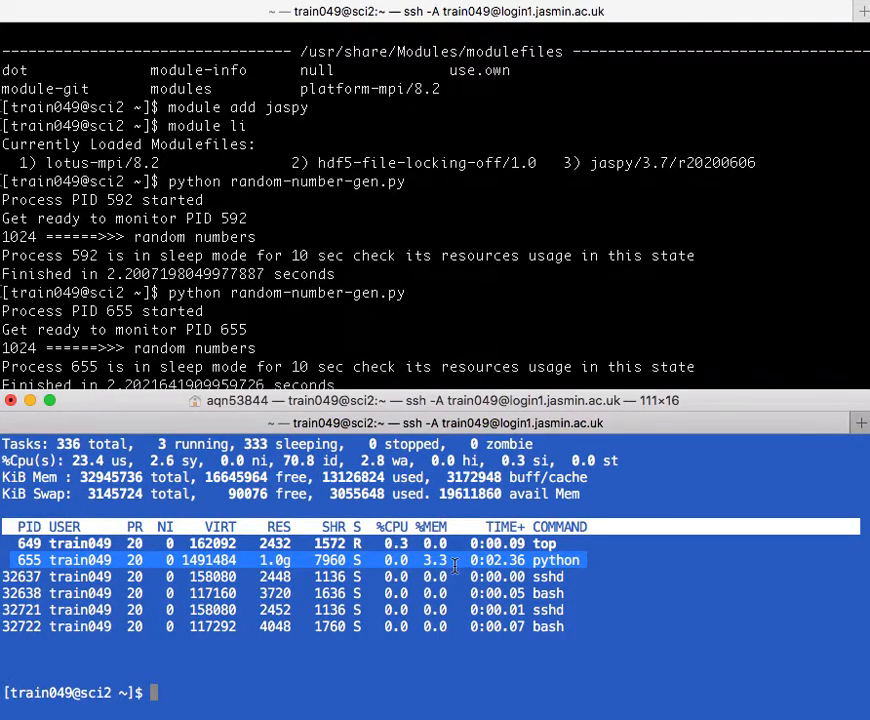
mouse_move(368, 566)
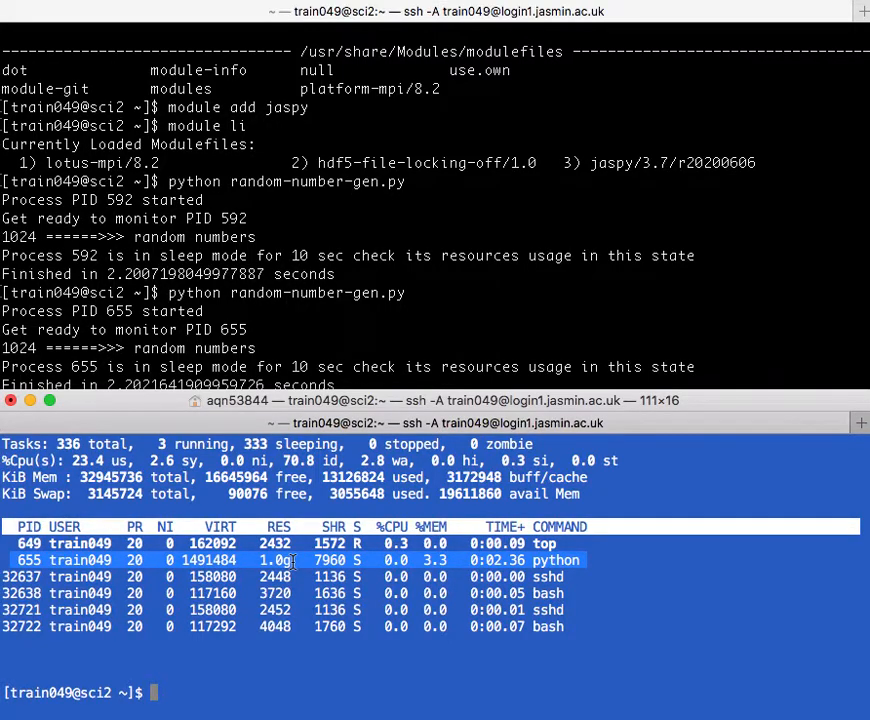
mouse_move(320, 656)
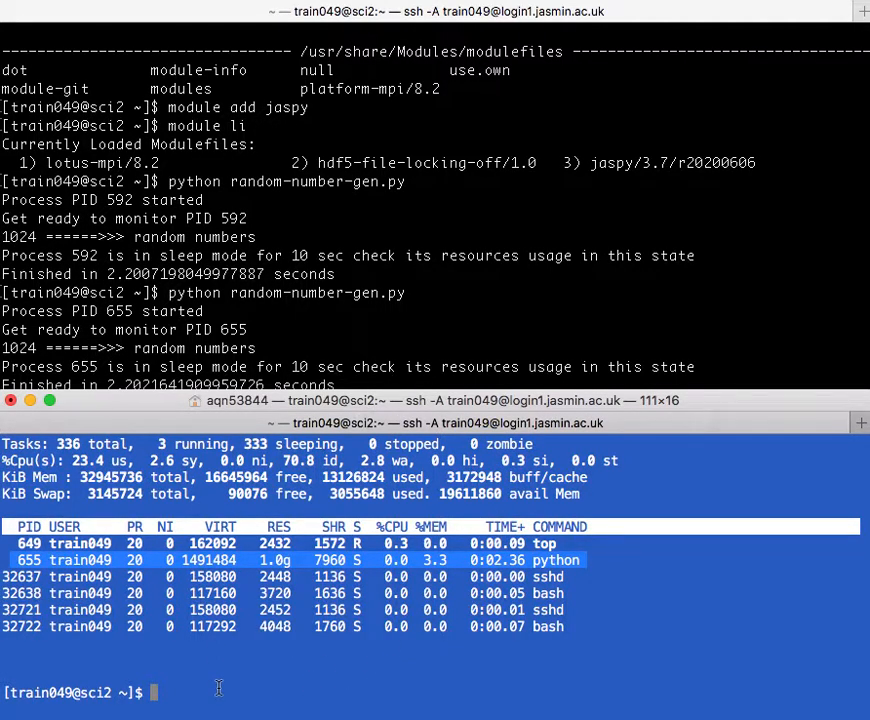
- Edit random-number-gen.py in vim so nram is 500 instead of 1024, and save it
text(v)
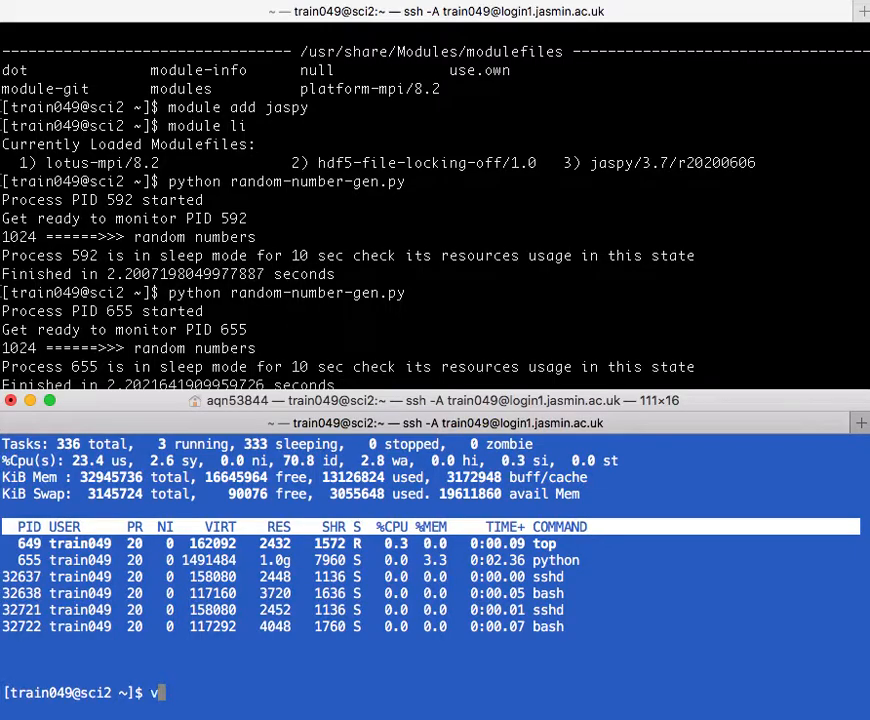
key(Backspace)
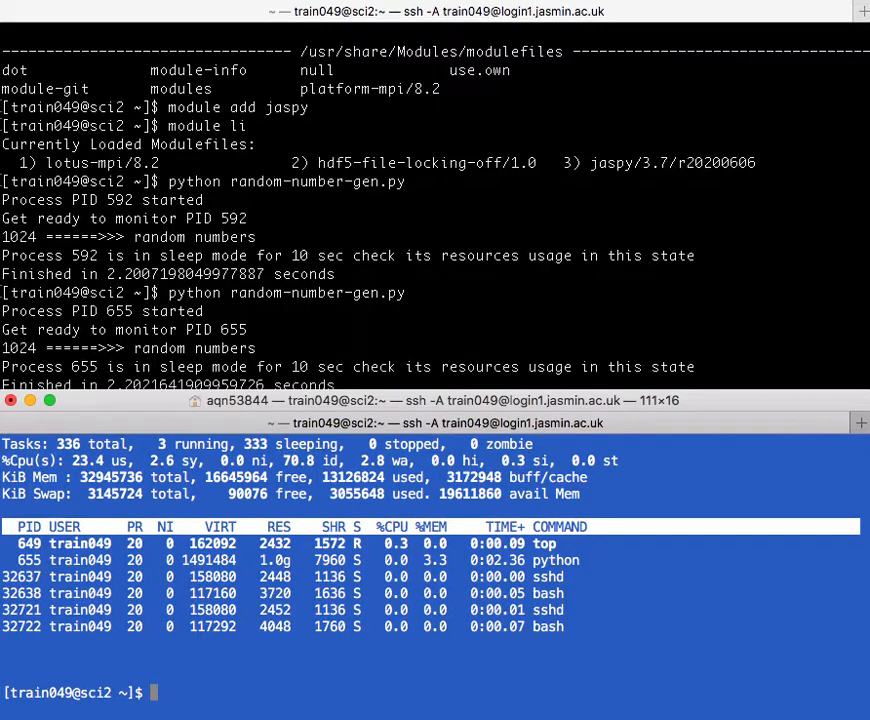
text(ls)
text(vim )
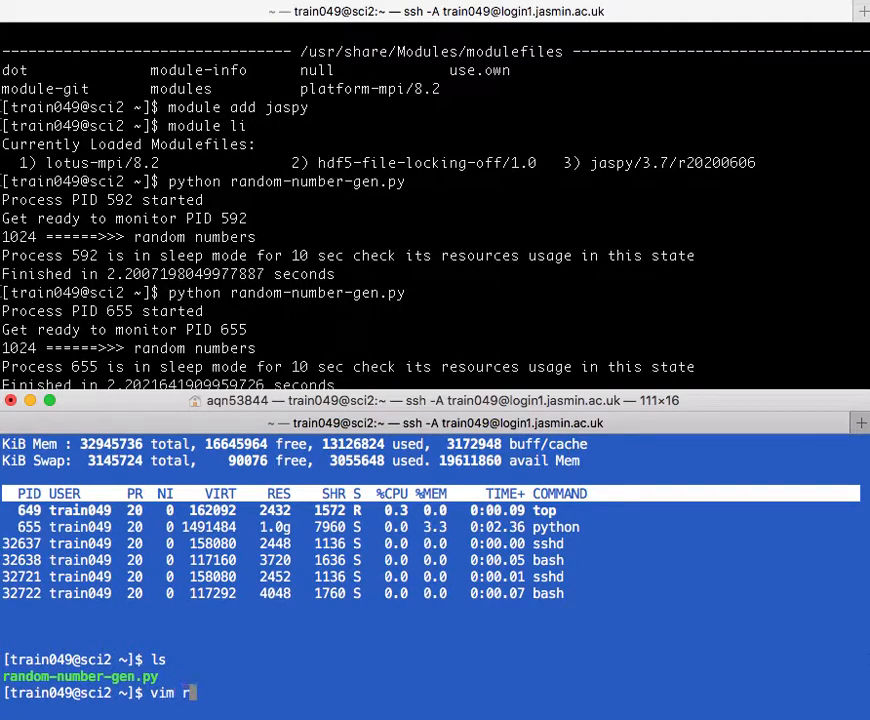
text(ran)
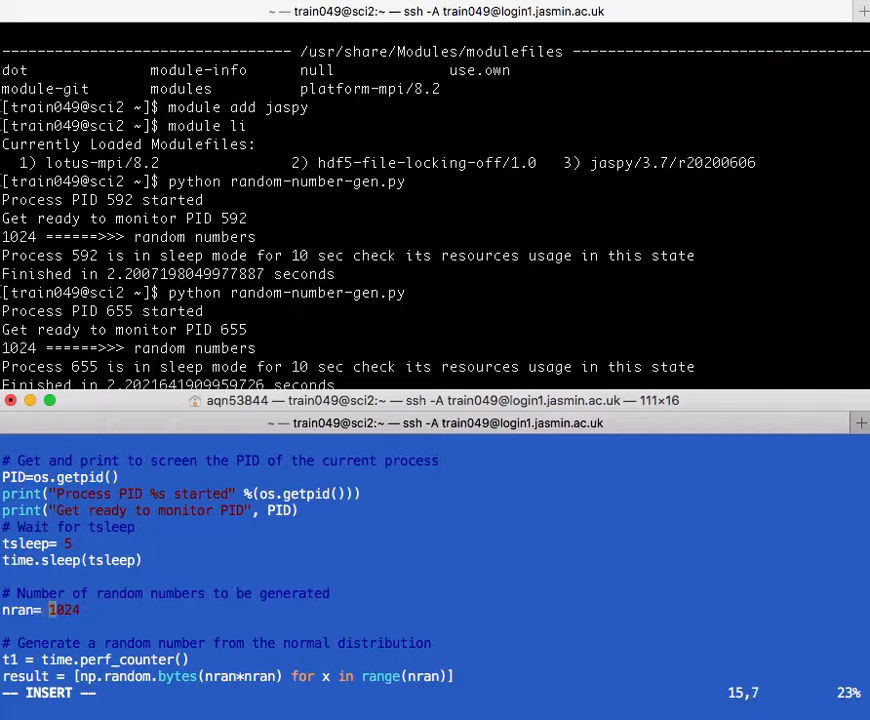
key(BackSpace)
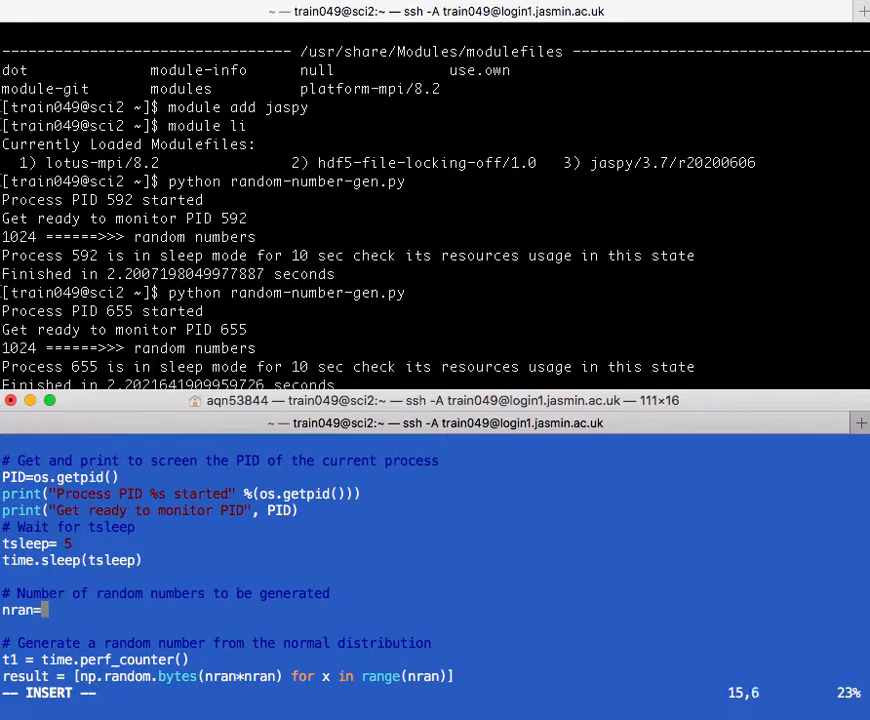
text(5)
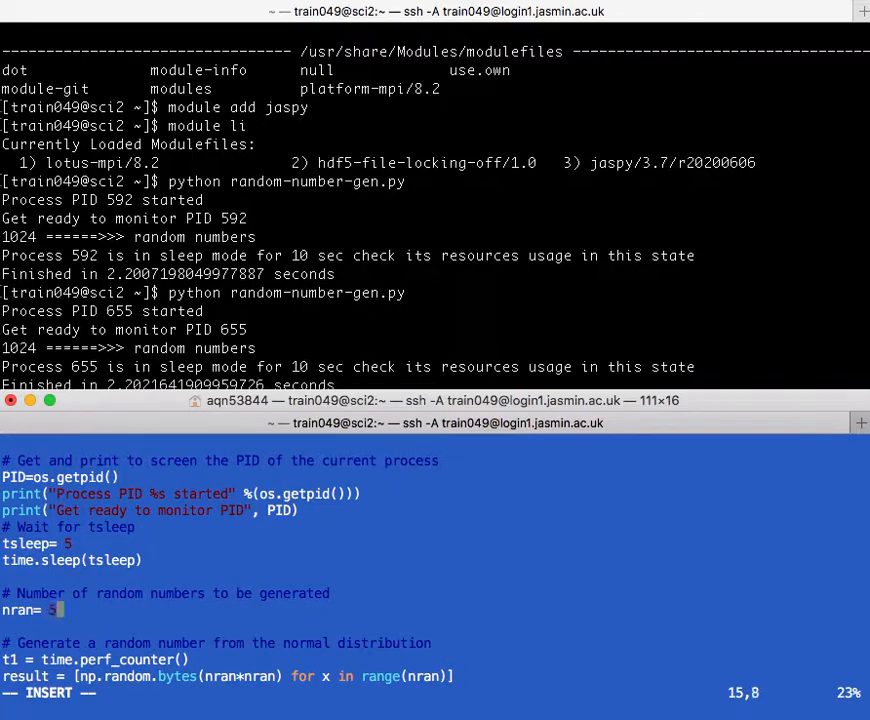
text(00)
text(ls)
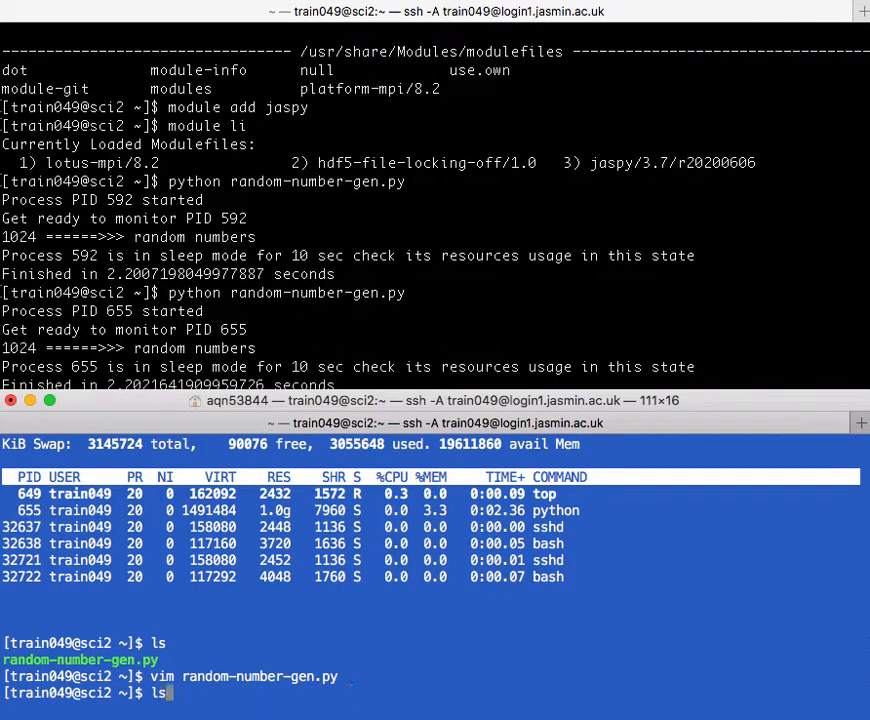
- Run the edited script under top -u train049, producing 500 numbers in ~0.28 s, then quit top
text(top -u train049)
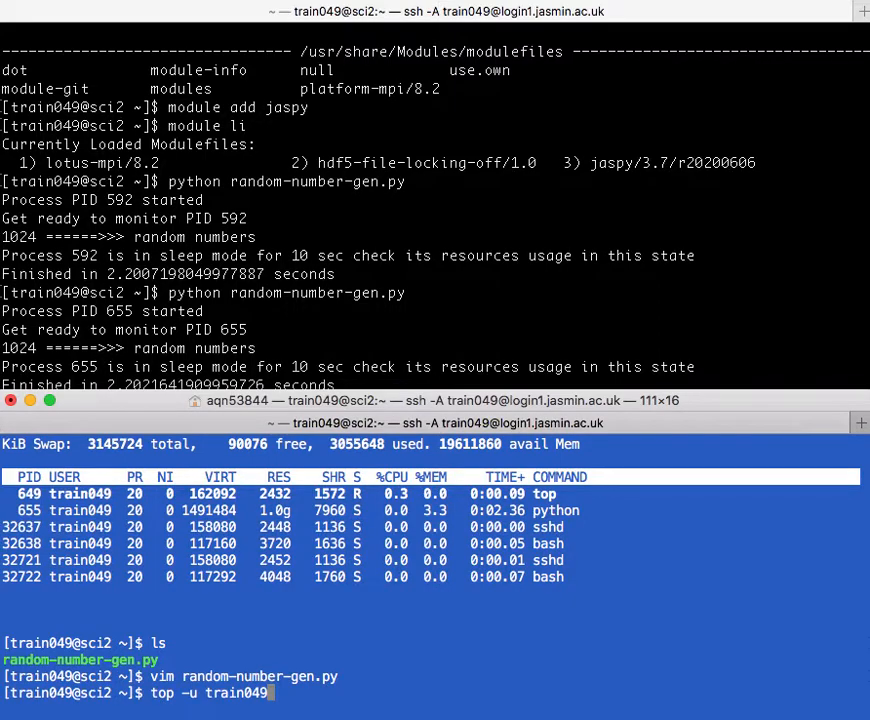
key(Return)
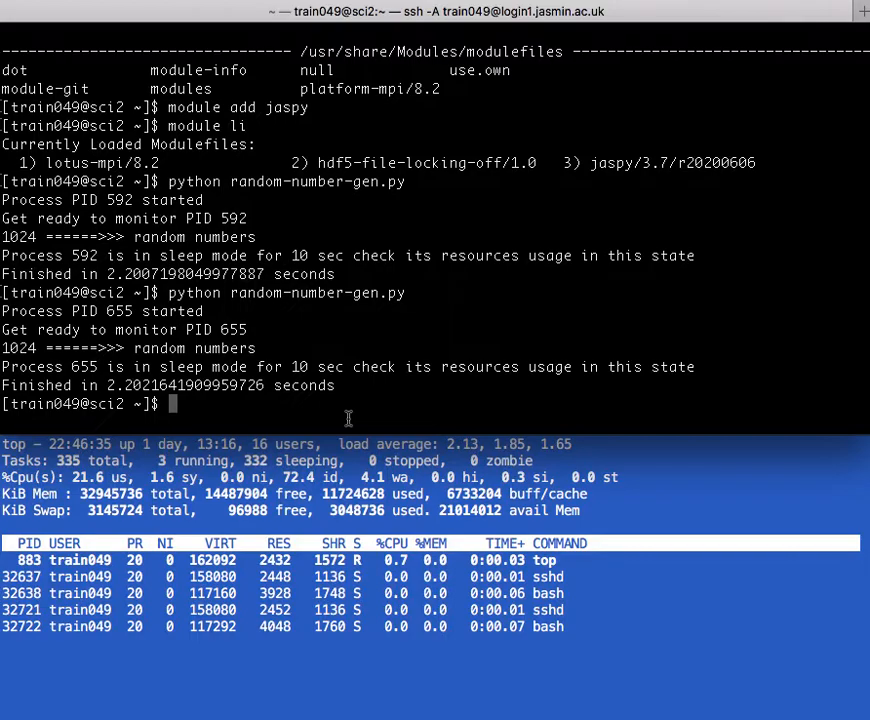
text(python random-number-gen.py)
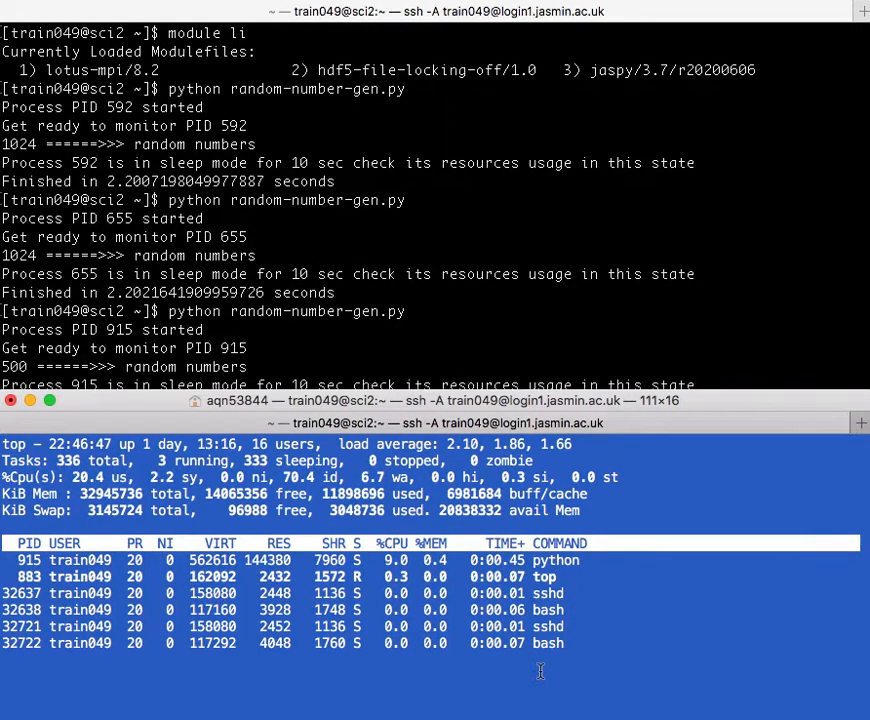
key(q)
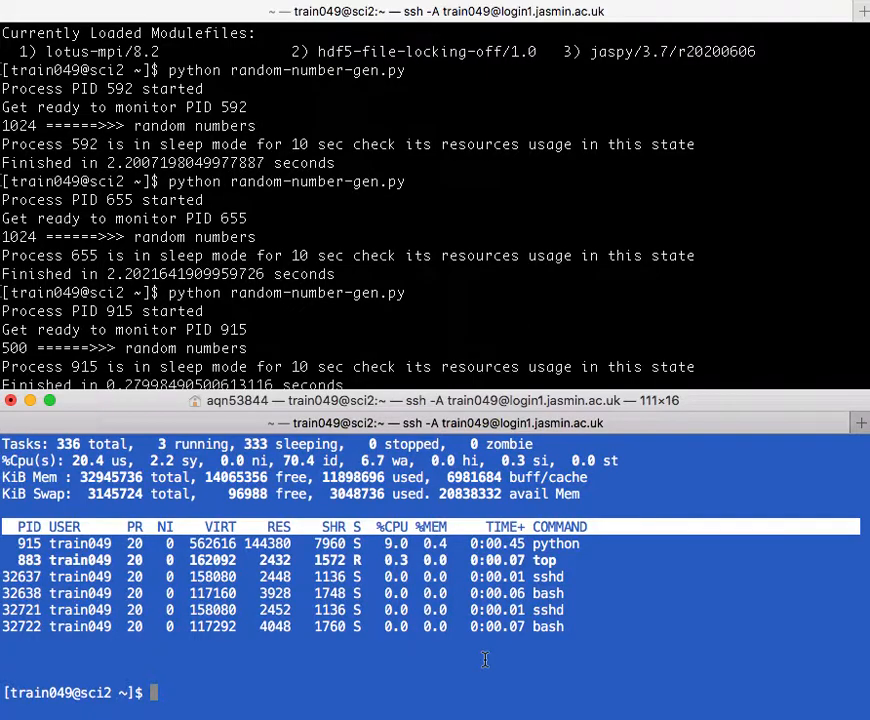
mouse_move(464, 680)
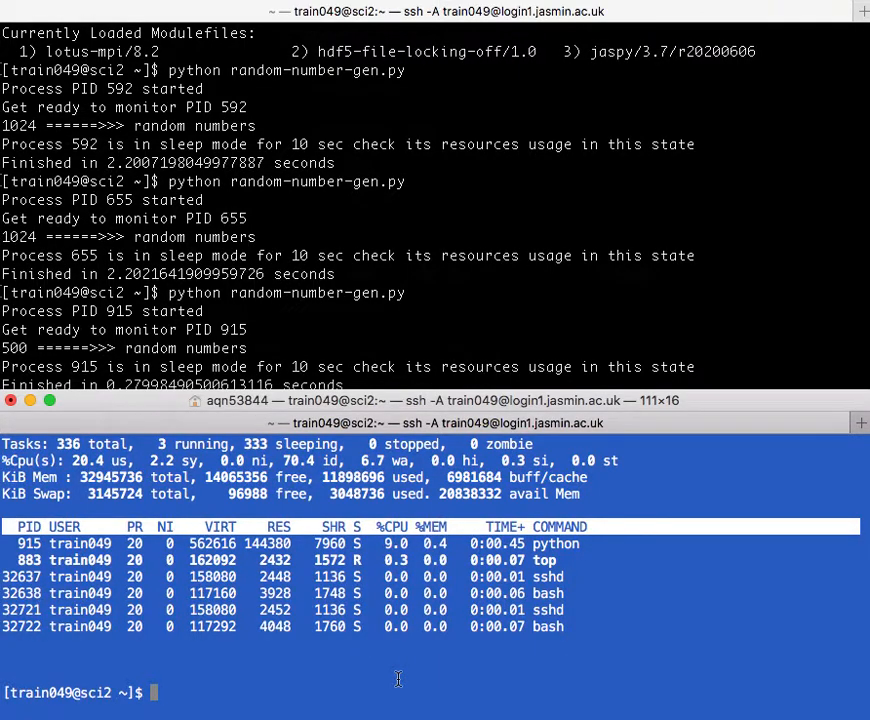
- Launch plain top in the remaining sci2 terminal before quitting and clearing it
text(top)
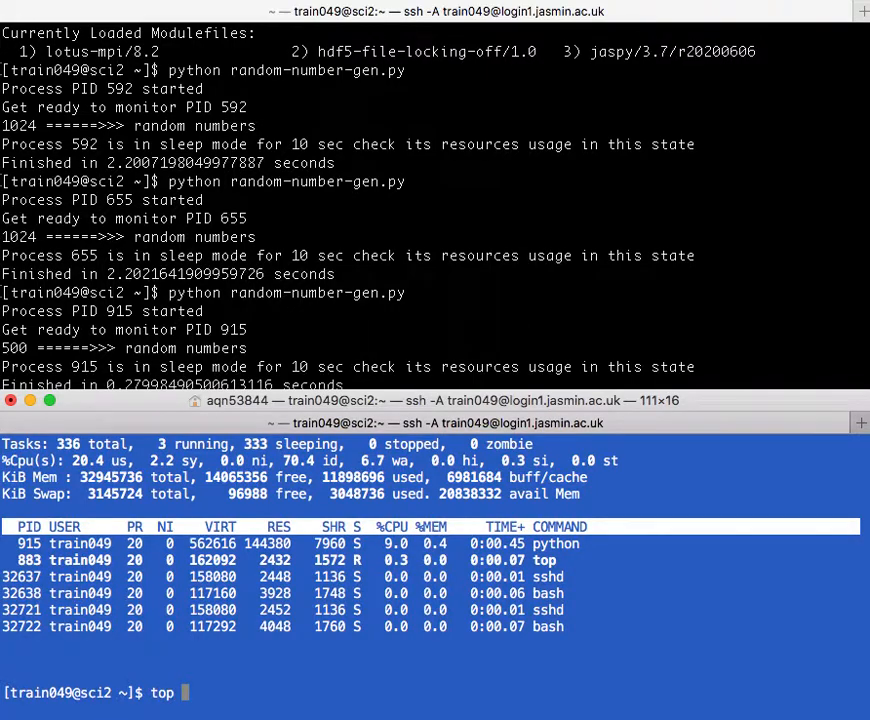
key(Return)
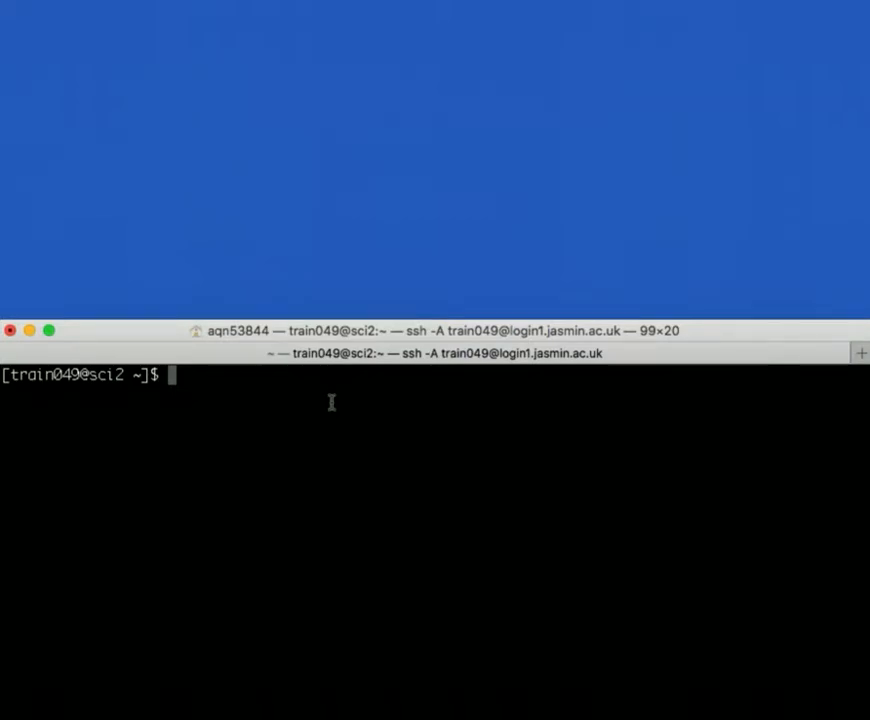
- Copy dot-product-2arrays.py from the ex02 workshop code directory into the working directory
text(cp)
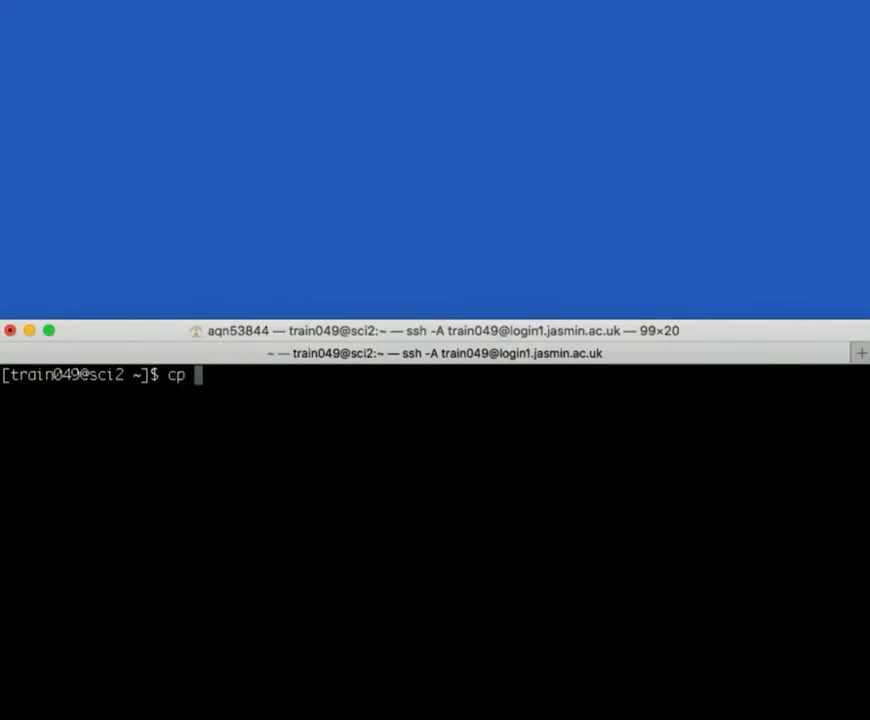
text(/gws/pw/j05/workshop/exercises/ex02/code/dot-product-2arrays.py .)
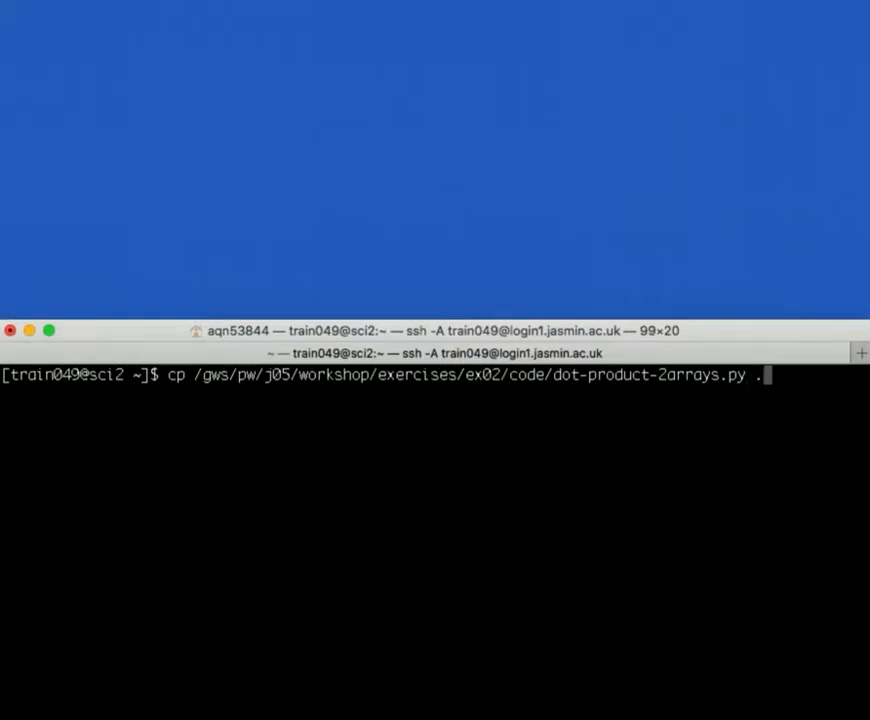
- Load the jaspy module and run dot-product-2arrays.py with no thread limit (about 12.33 s)
text(mo)
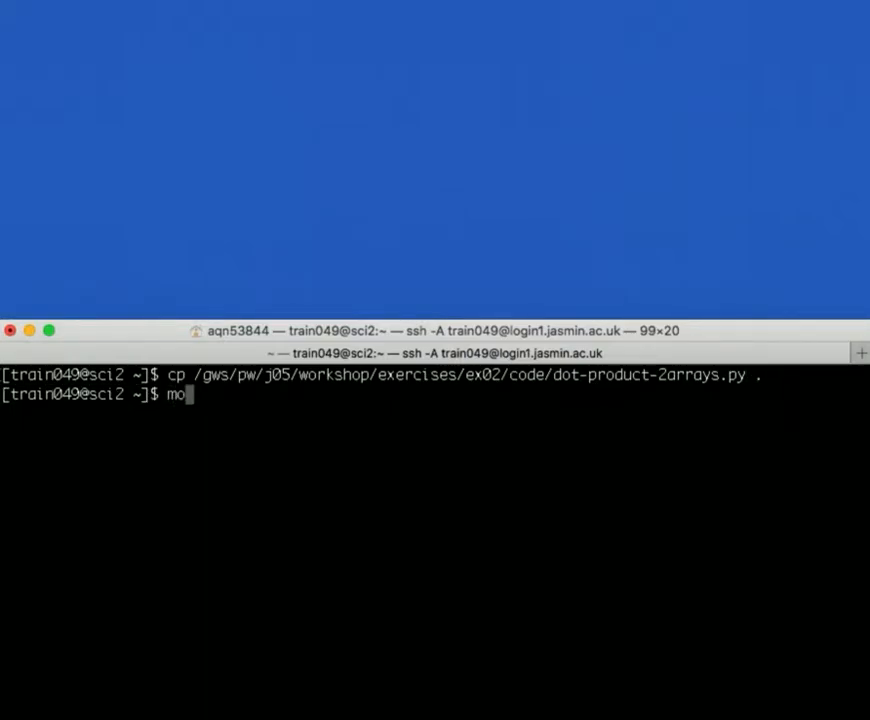
text(dule)
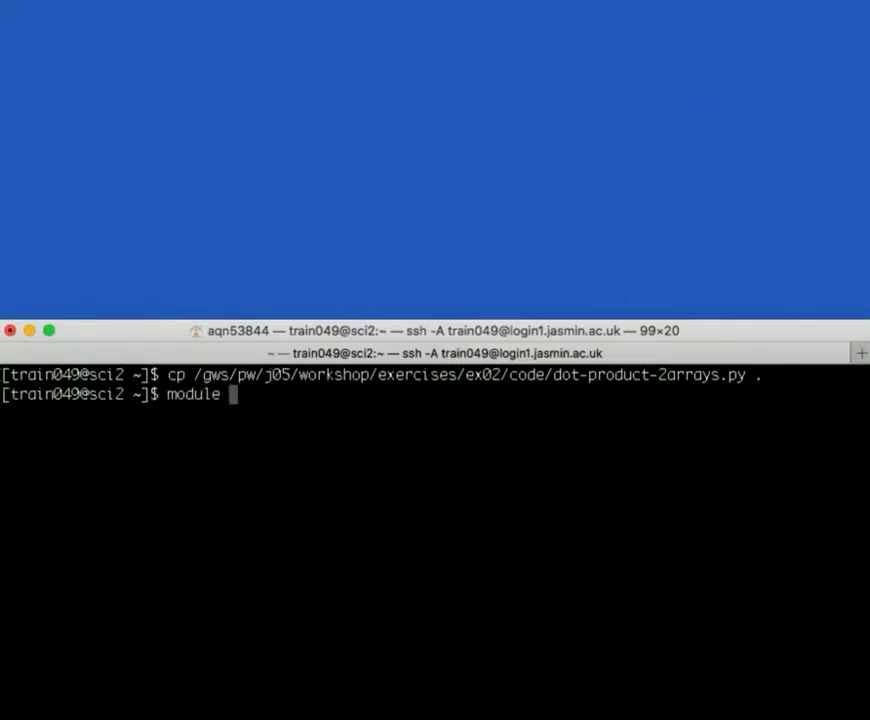
text(add jas)
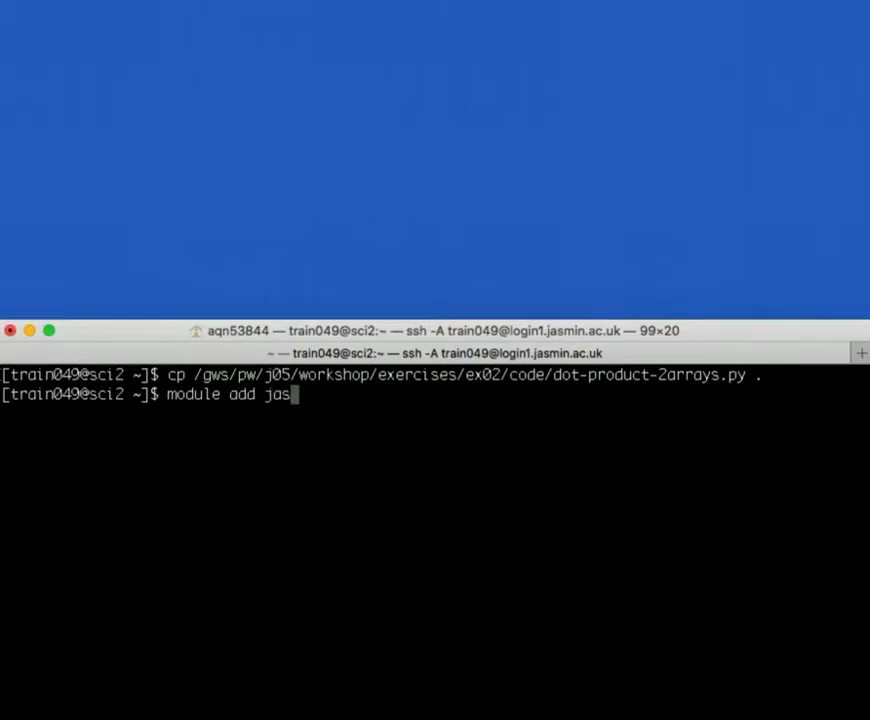
text(py)
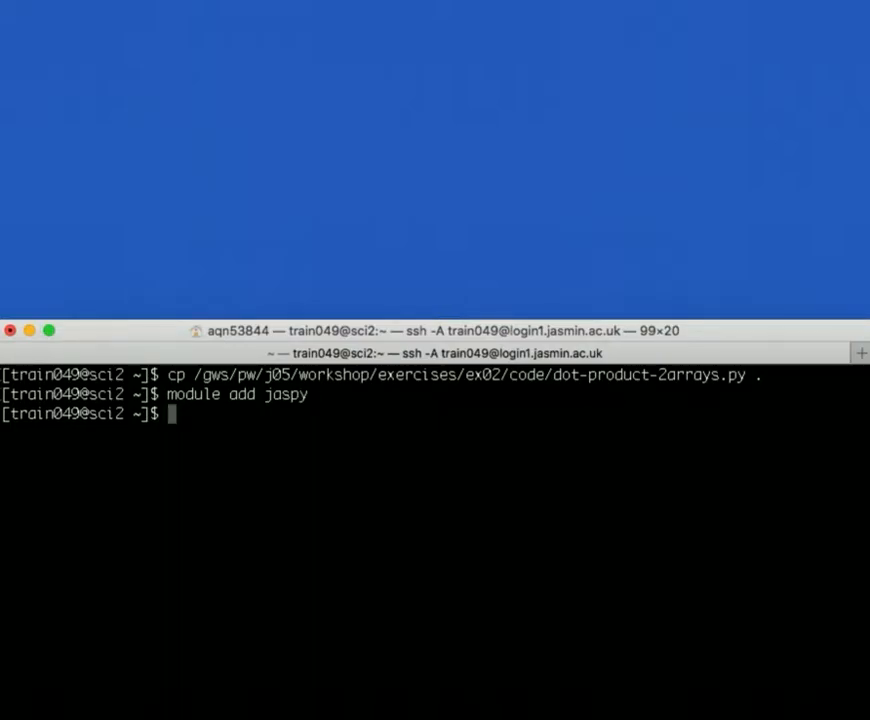
text(python do)
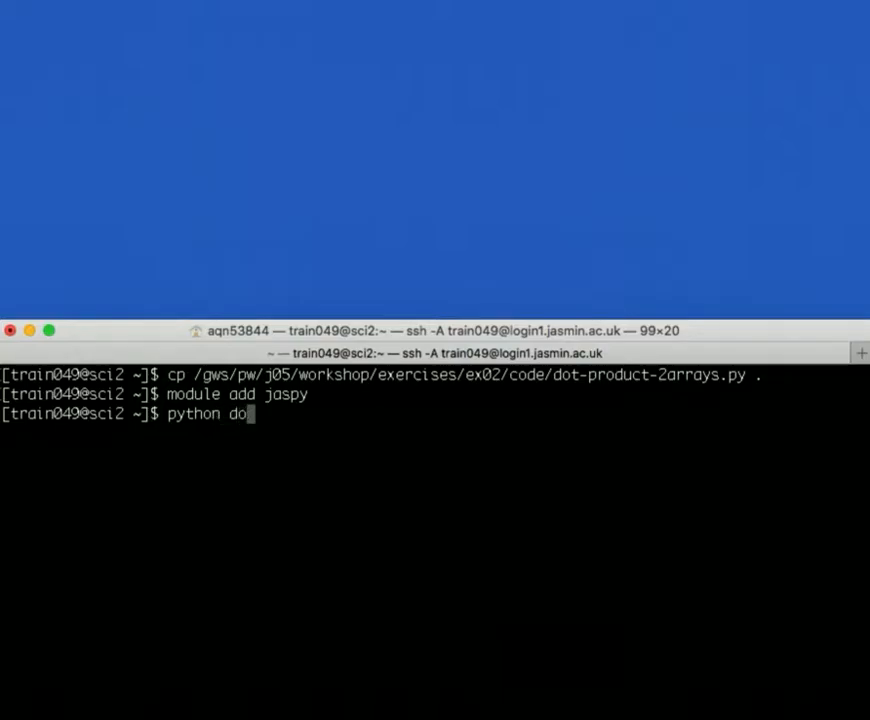
text(t)
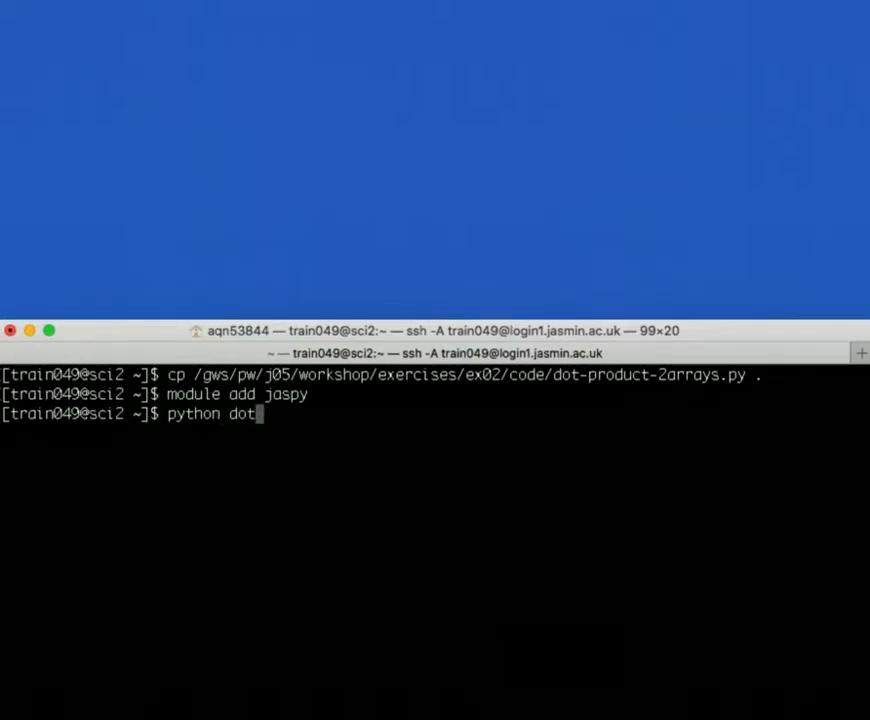
text(-product-2arrays.py)
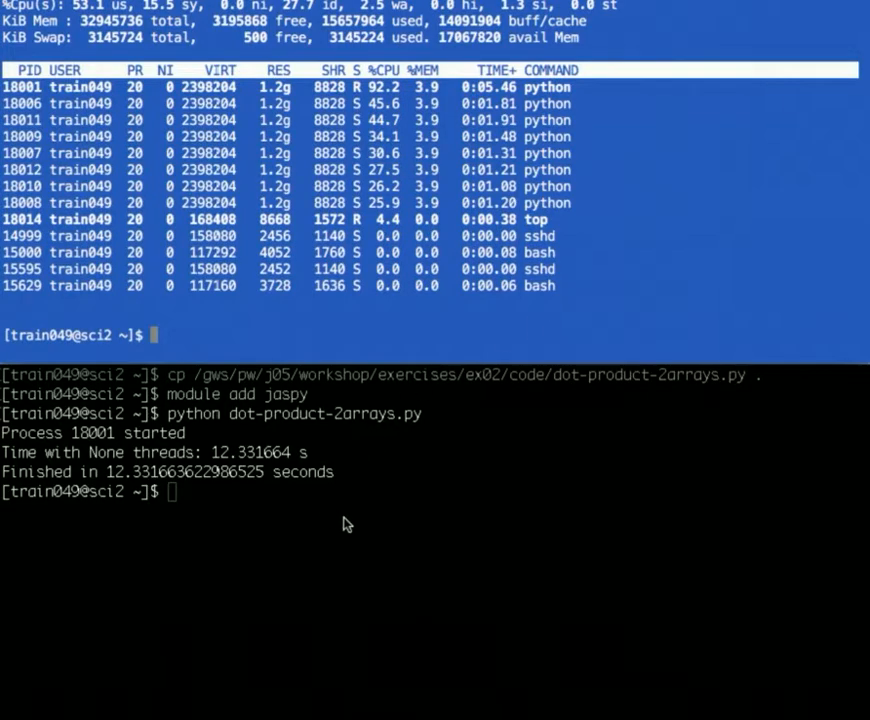
mouse_move(286, 520)
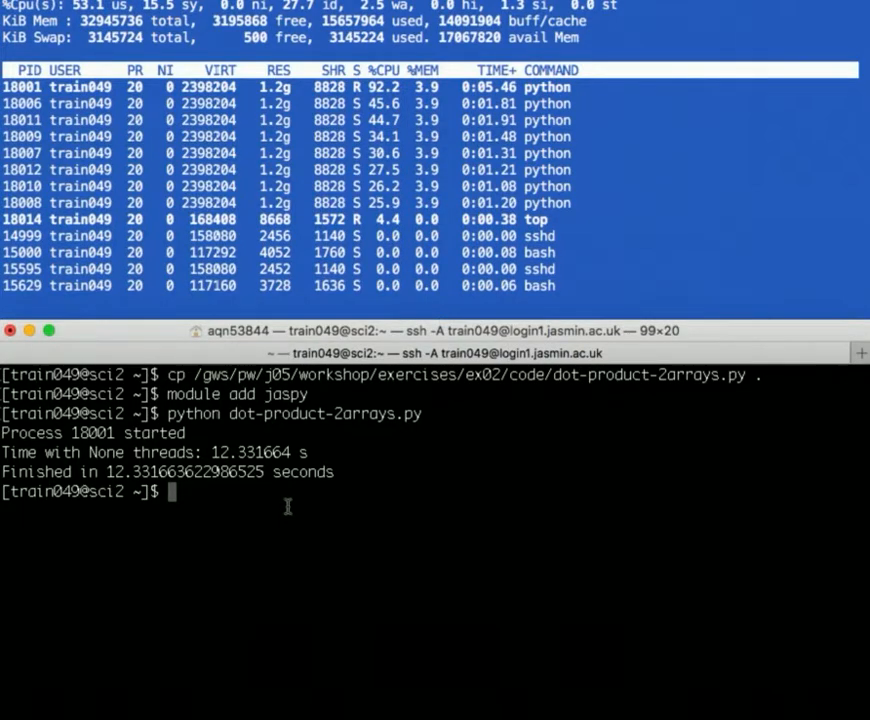
- Export OMP_NUM_THREADS=1 and rerun dot-product-2arrays.py, finishing with 1 thread in 13.62 s
text(expo)
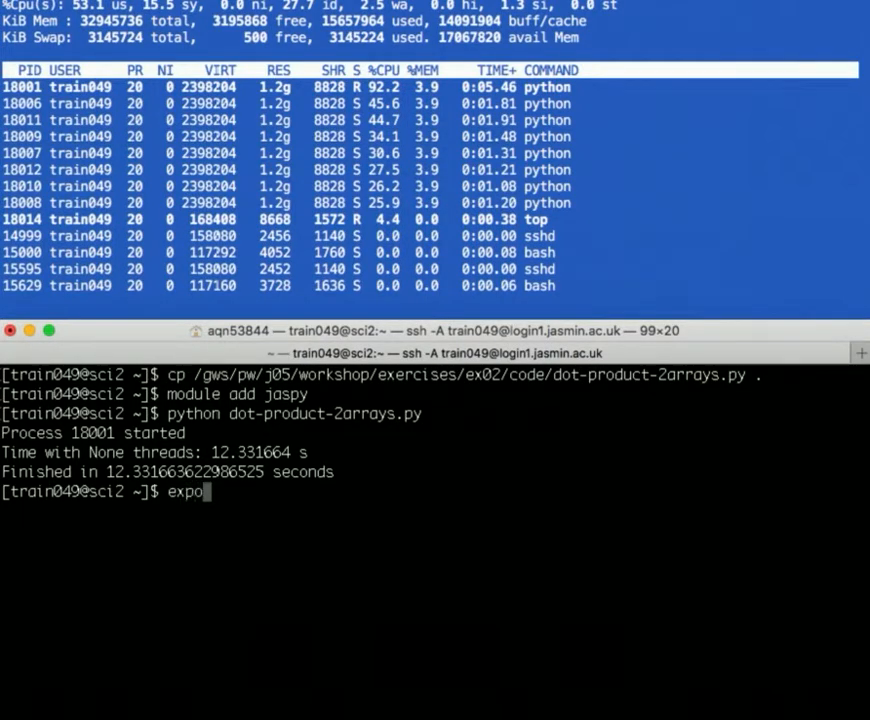
text(rt OMP)
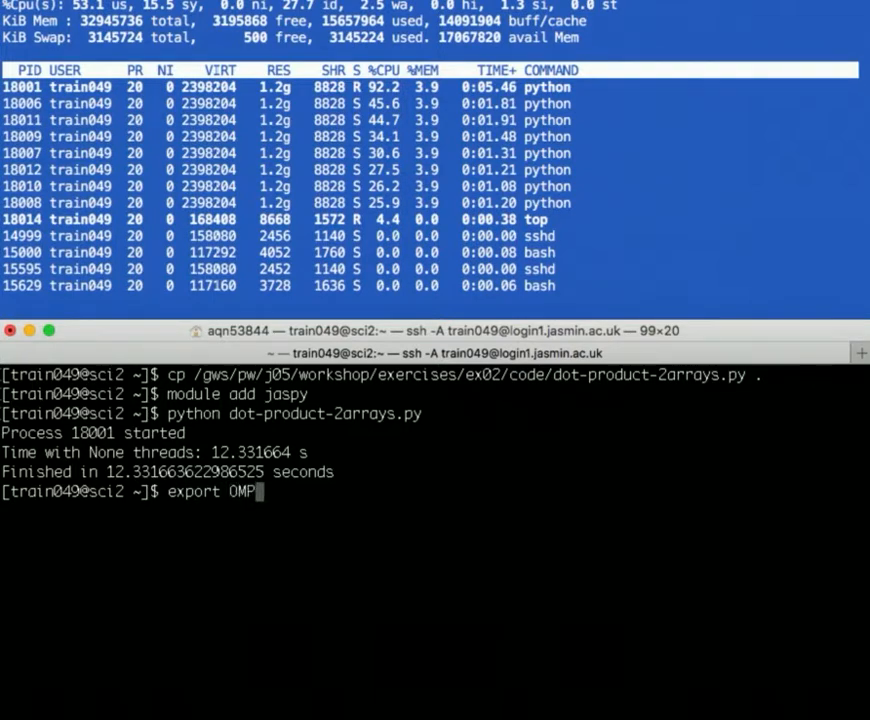
text(_)
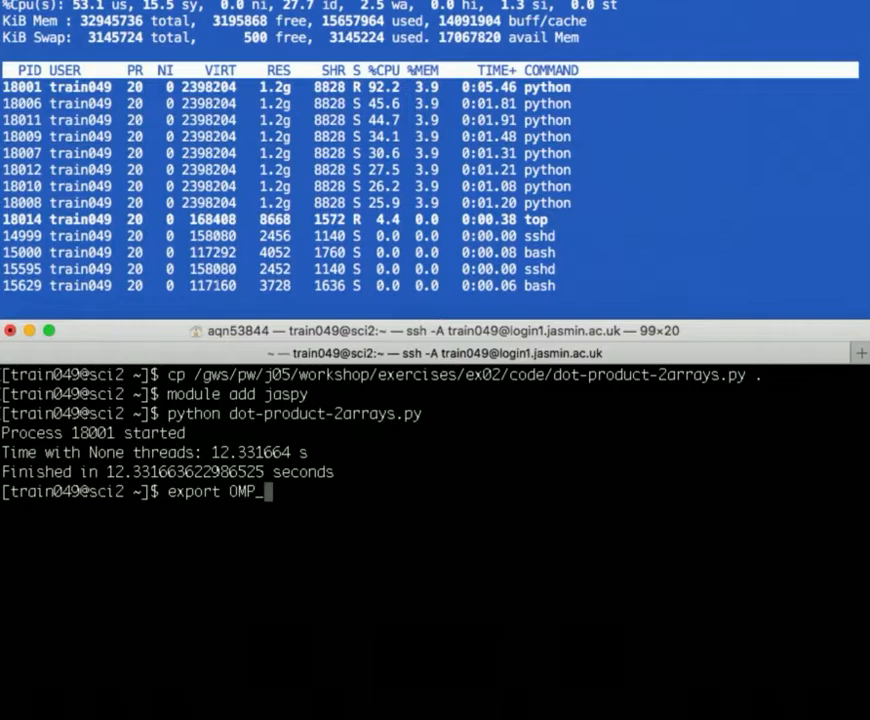
text(NUM_)
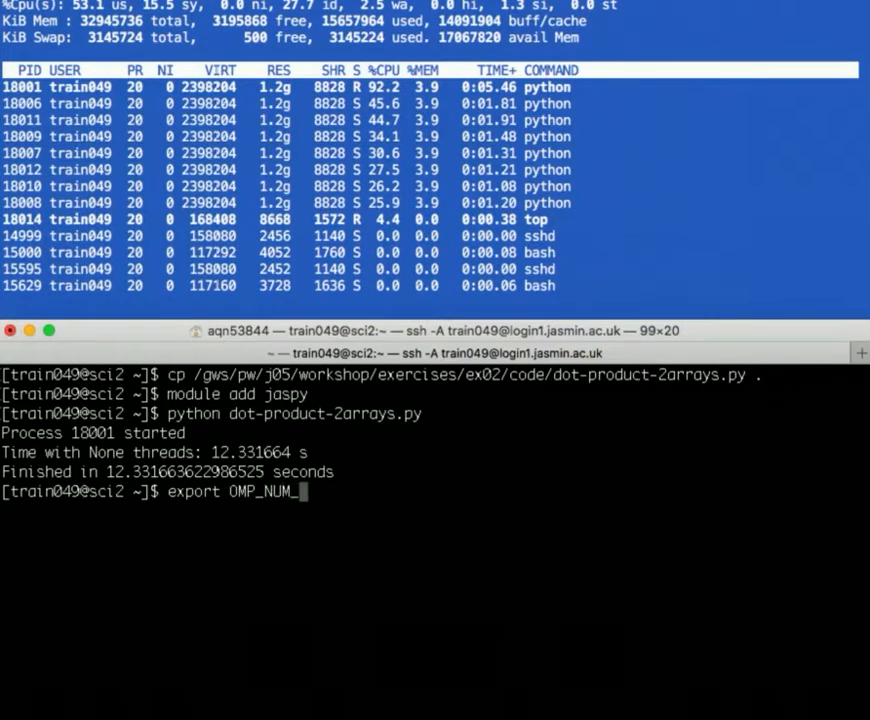
text(THREADS)
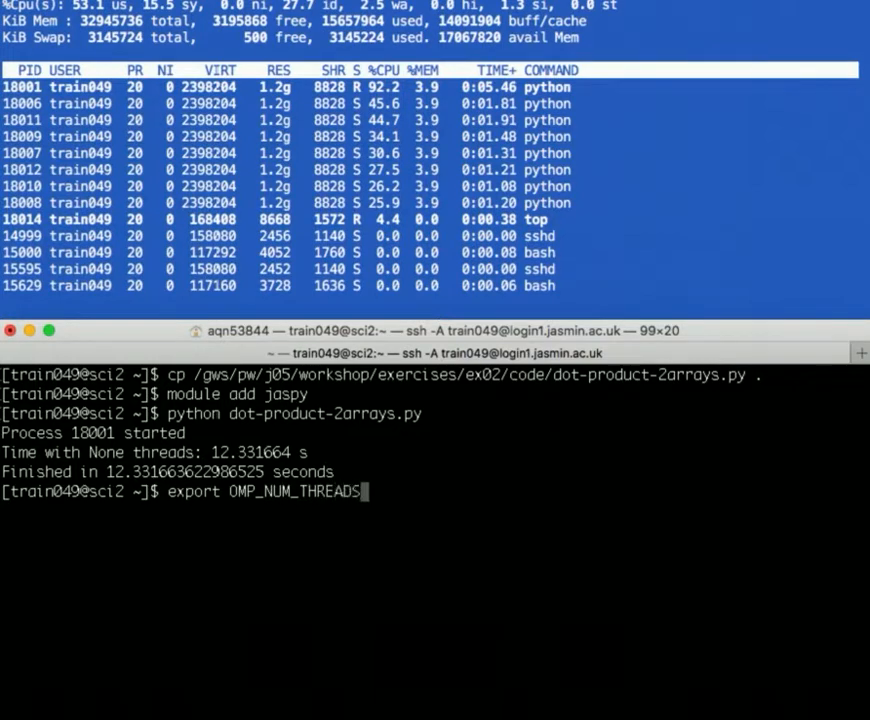
text(=1)
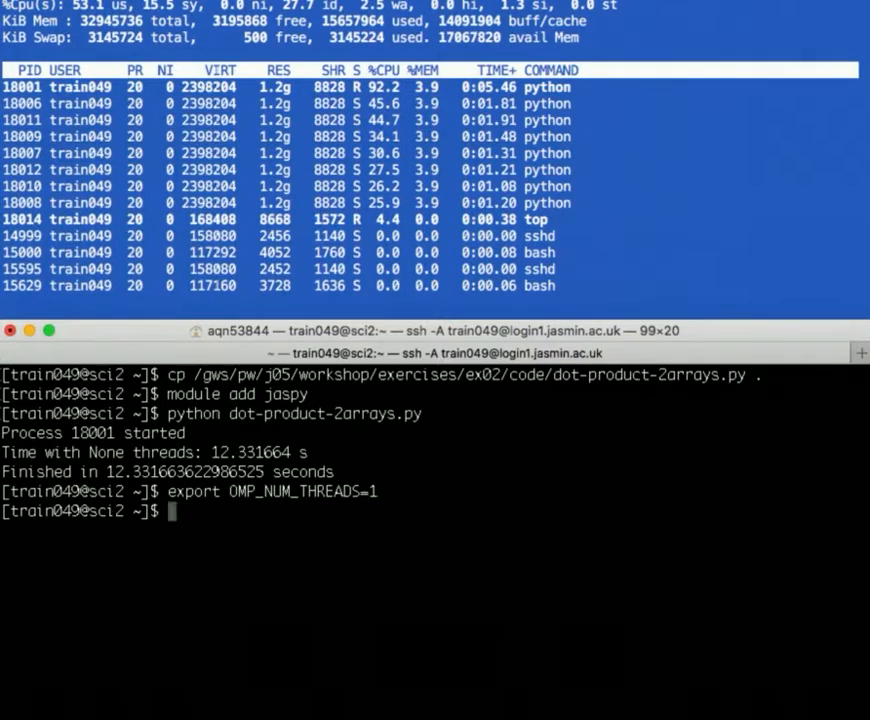
text(python dot-product-2arrays.py)
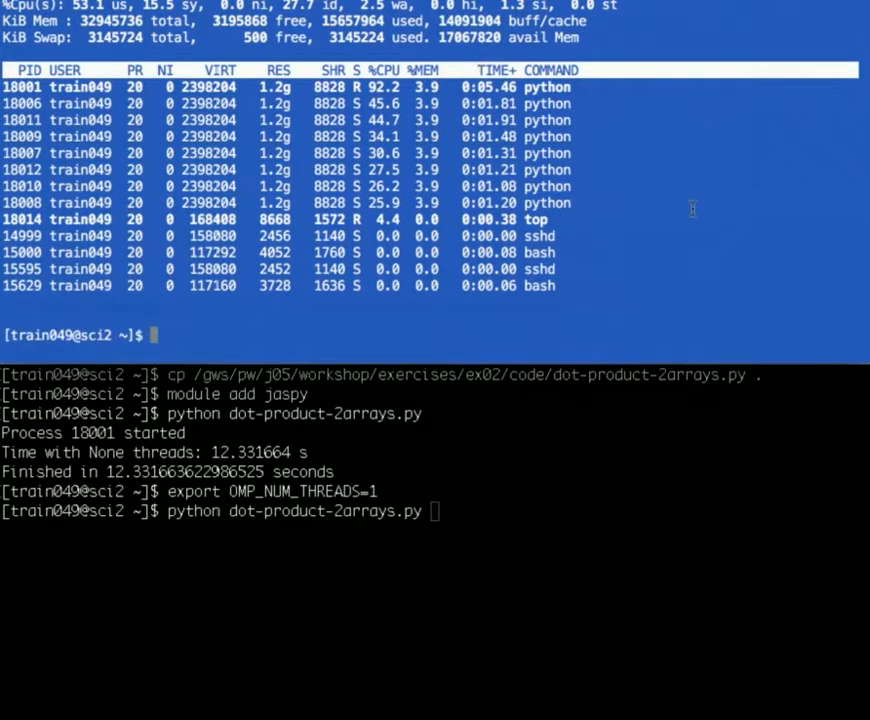
mouse_move(656, 240)
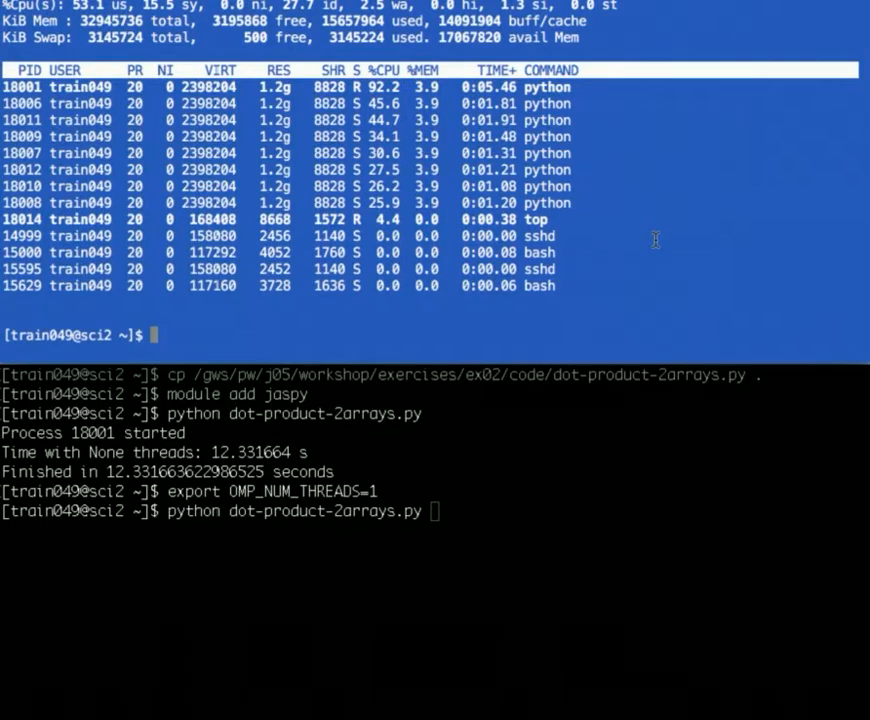
- Monitor per-thread activity for user train049 with top -H in the upper pane
text(top -H -u train049)
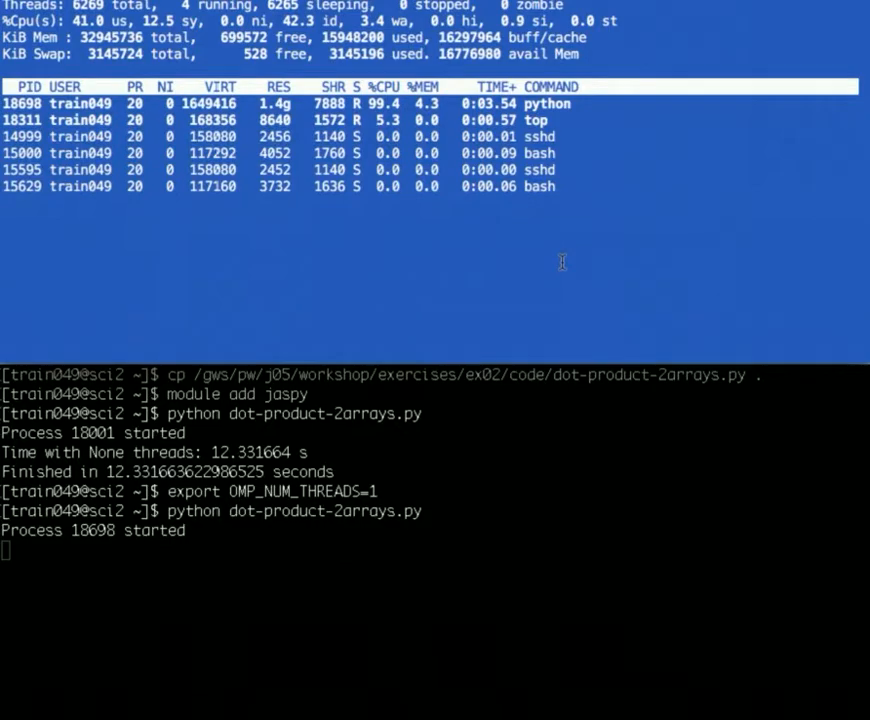
mouse_move(100, 100)
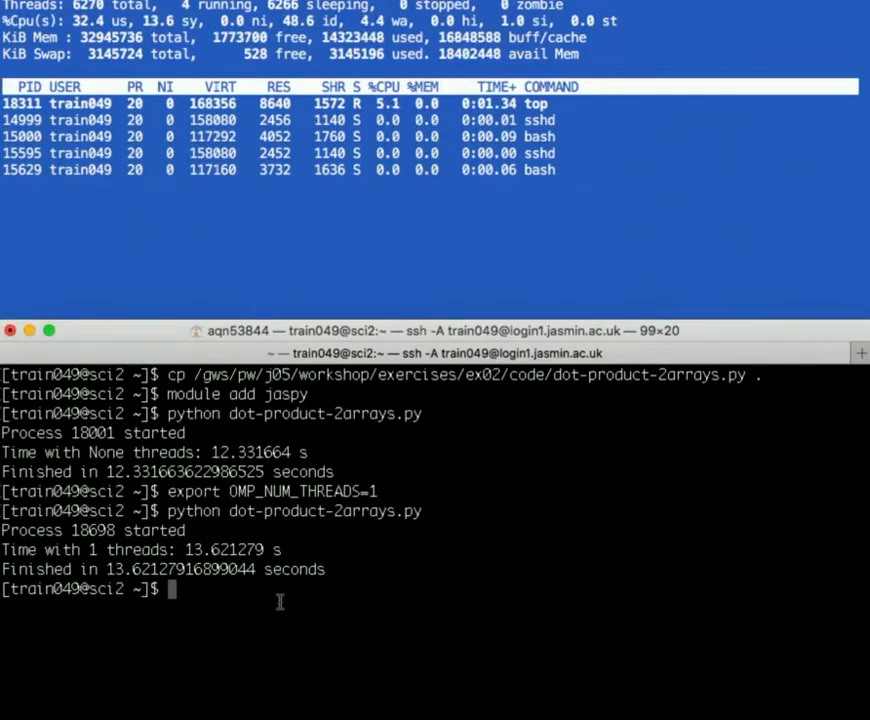
text(vim)
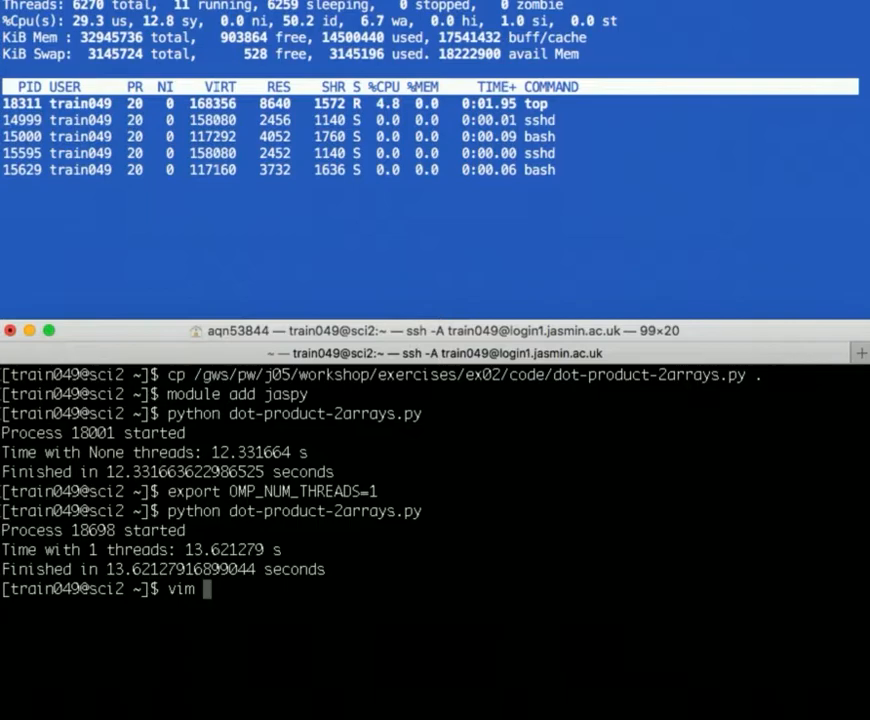
- Edit dot-product-2arrays.py in vim so its os.environ line sets OMP_NUM_THREADS to 2, then save and quit
text(dot-product-2arrays.py)
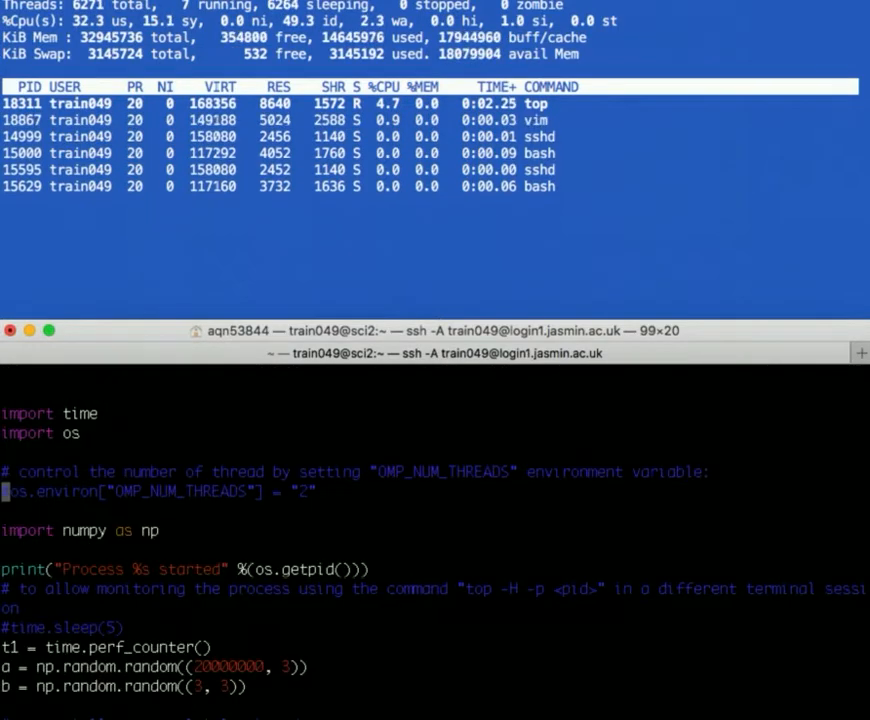
text(#)
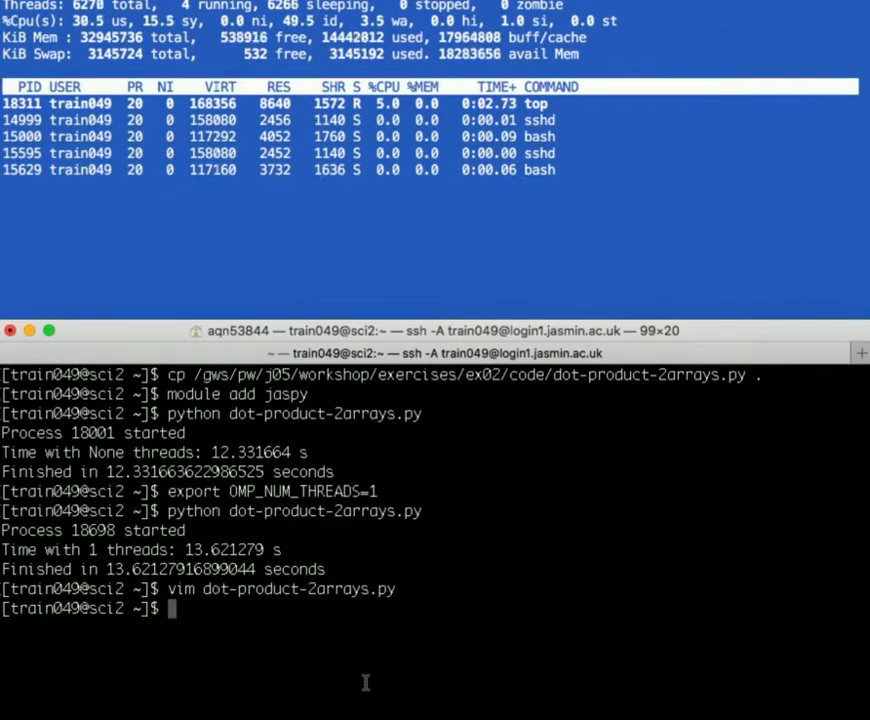
text(vim dot-product-2arrays.py)
text(python dot-product-2arrays.py)
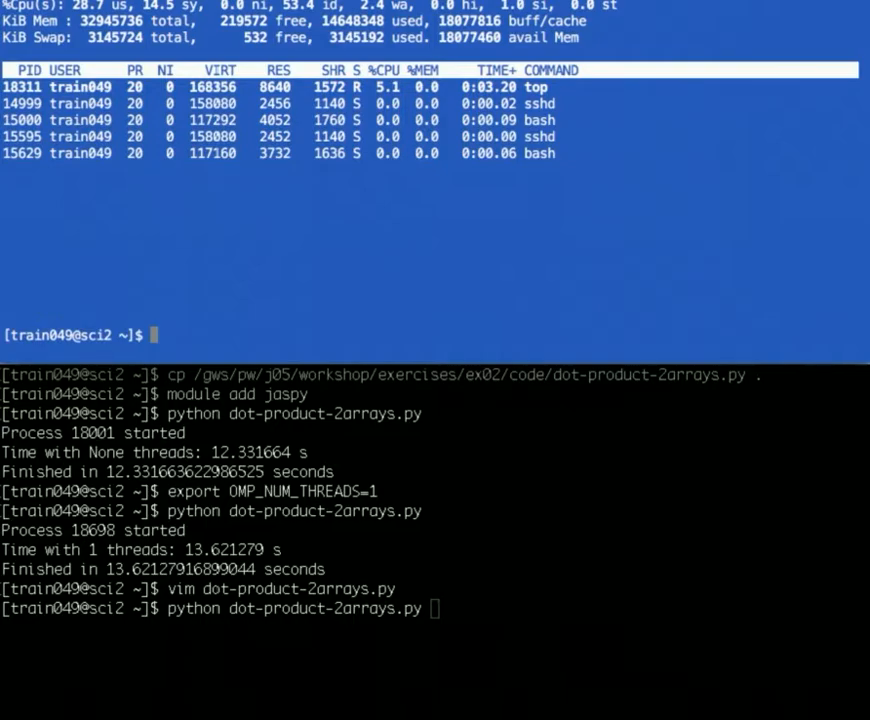
- List the two python threads of process 18938 with ps -T -p while the 2-thread run finishes in 12.42 s
text(ps)
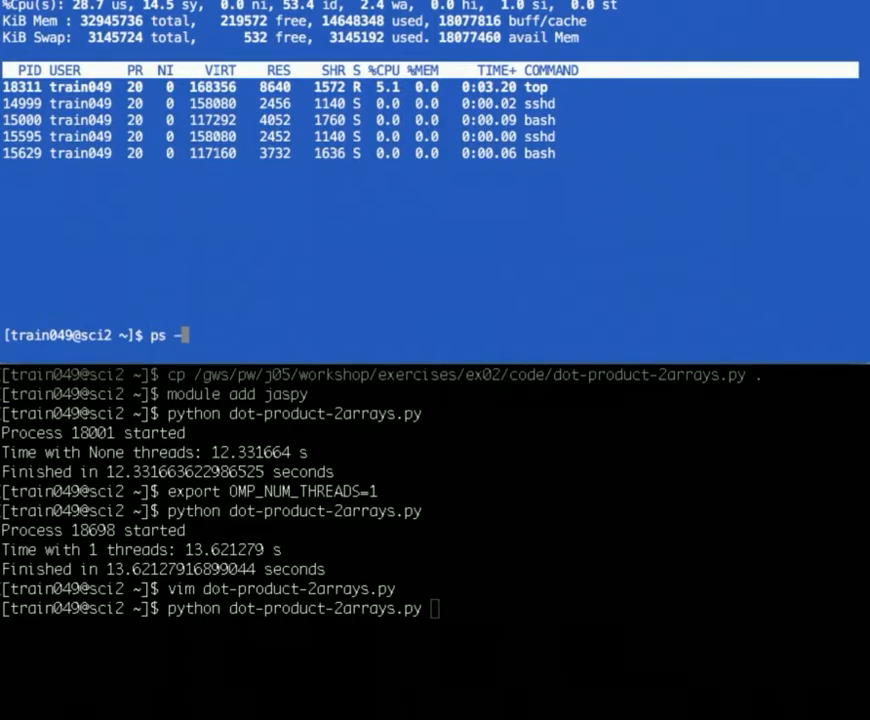
text(-T)
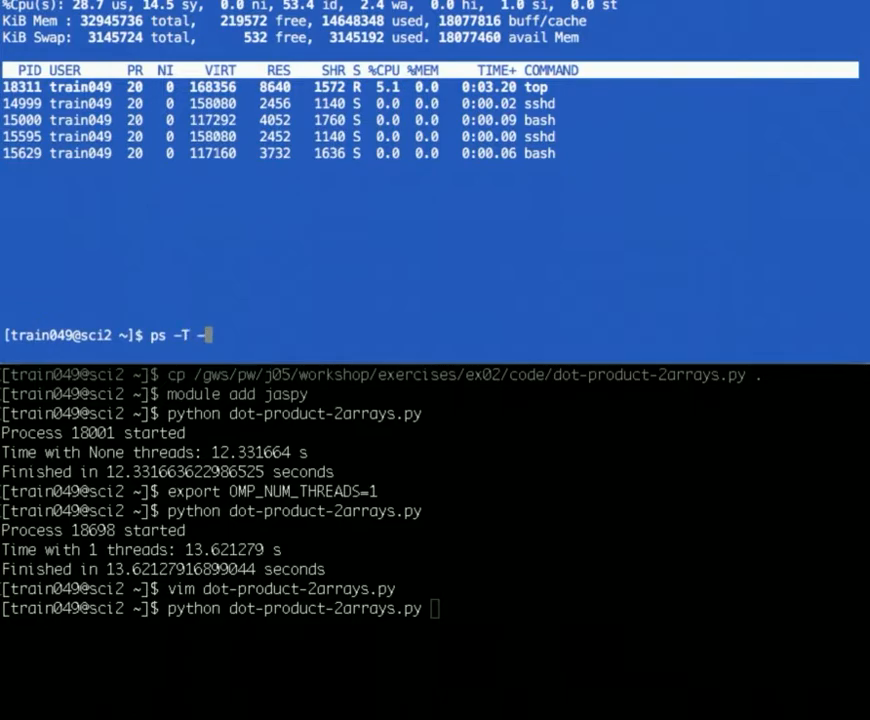
text(-p)
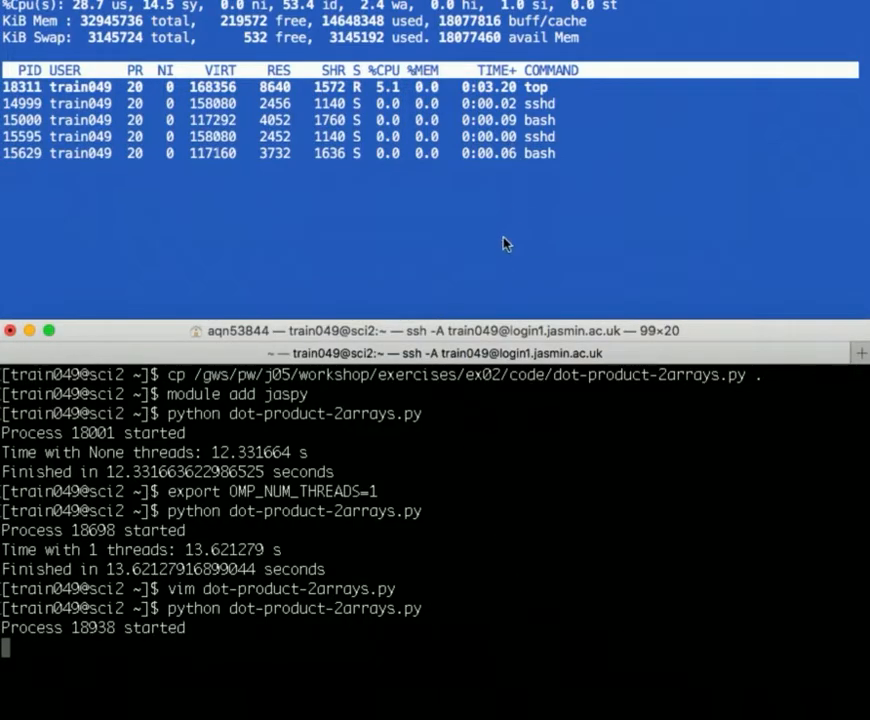
text(ps -T -p 18938)
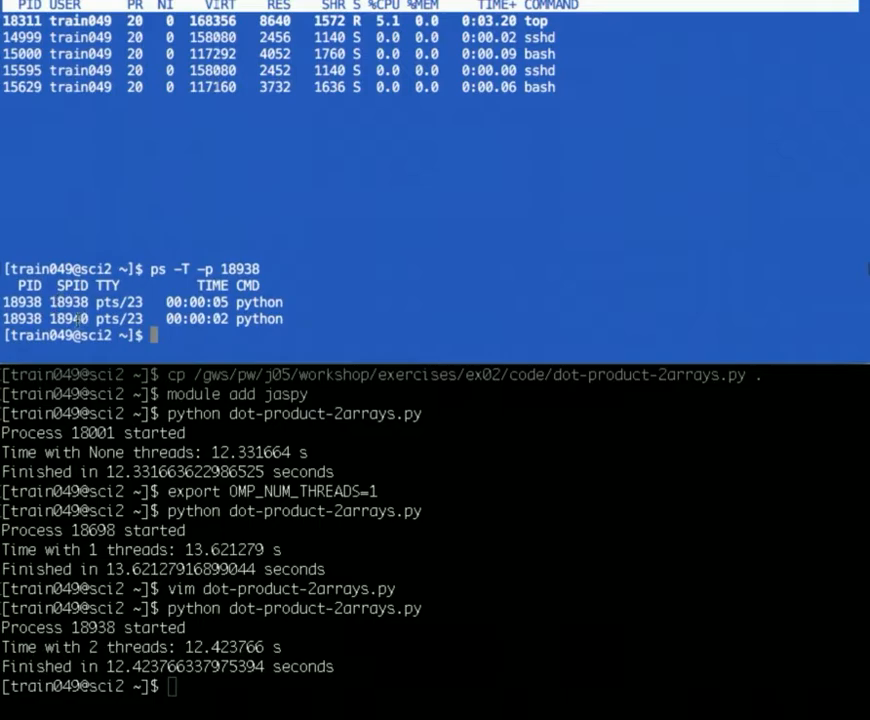
mouse_move(390, 628)
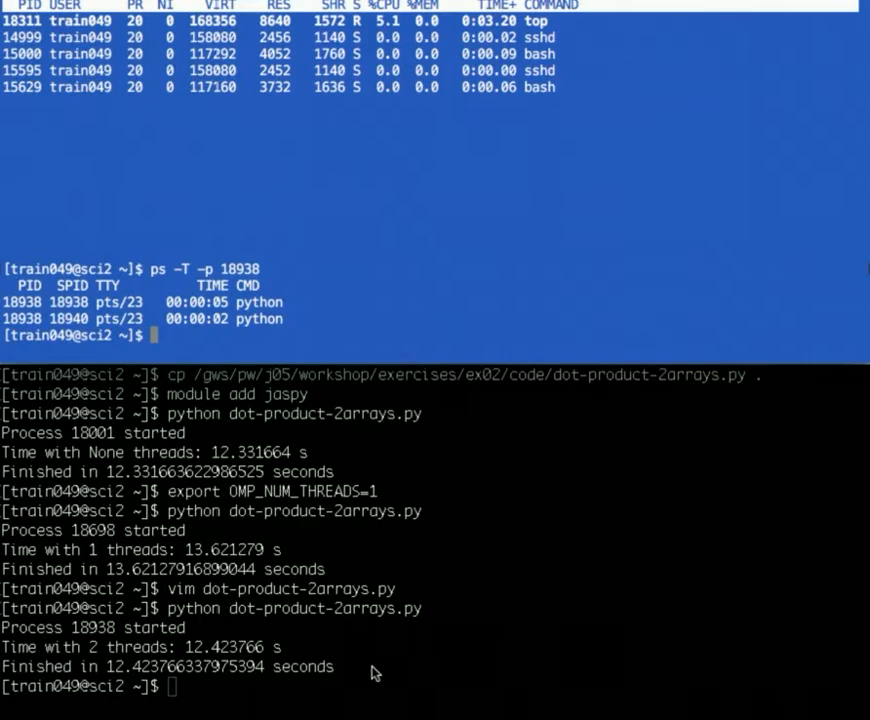
mouse_move(372, 676)
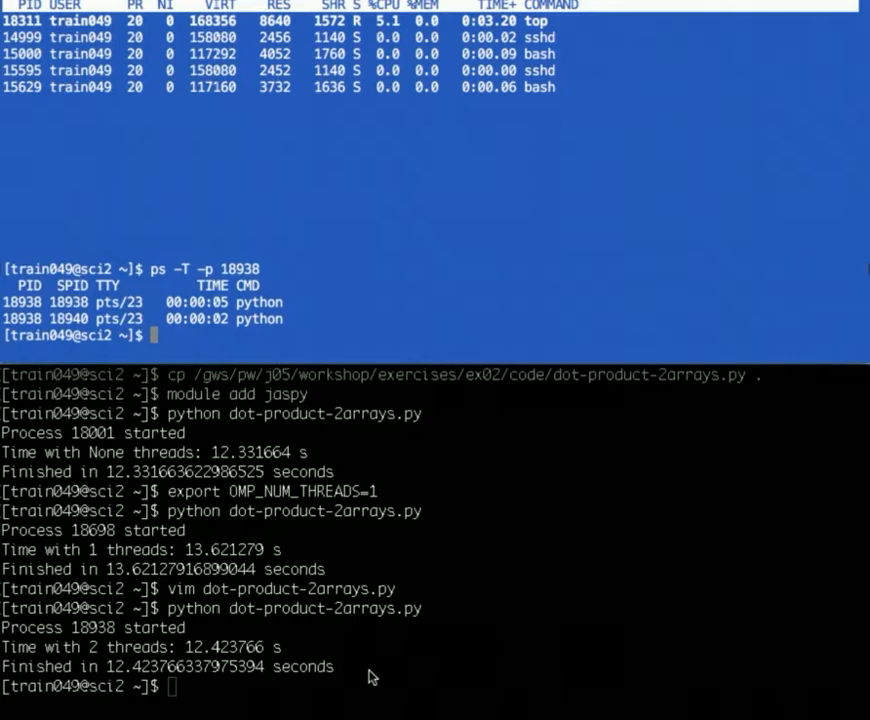
mouse_move(304, 450)
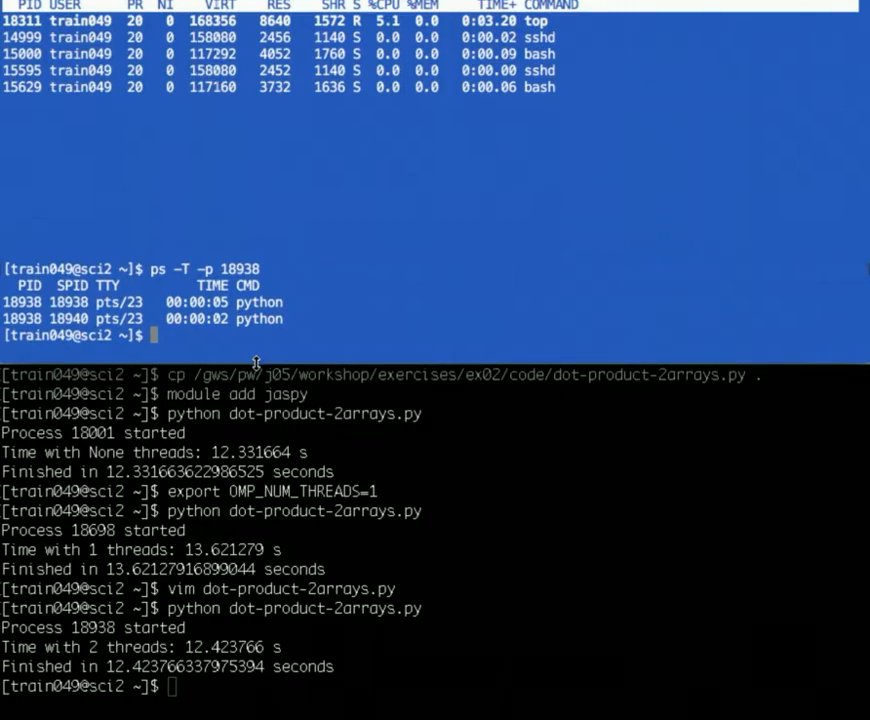
mouse_move(316, 624)
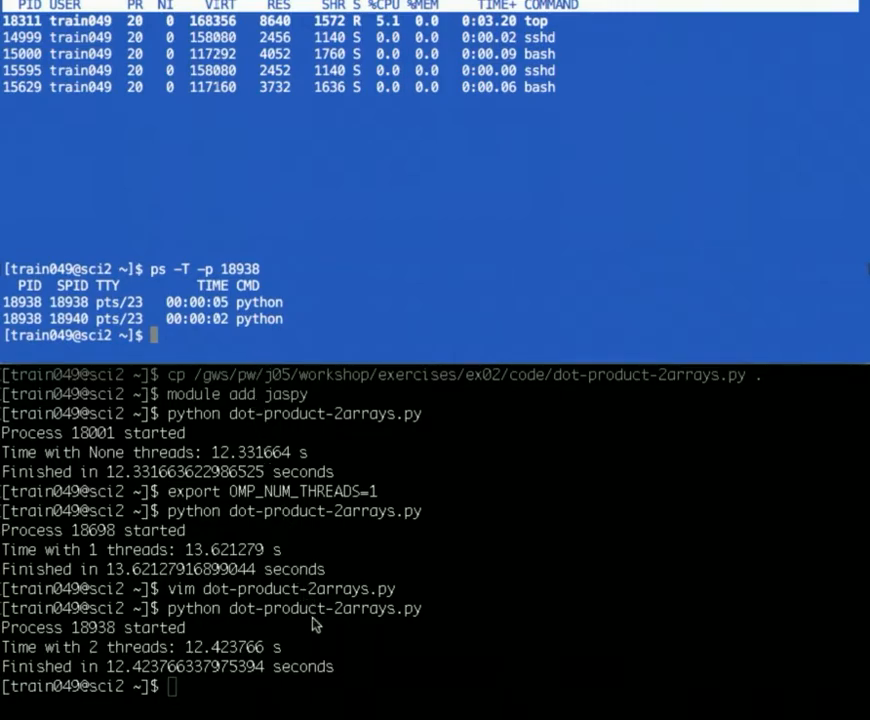
mouse_move(336, 692)
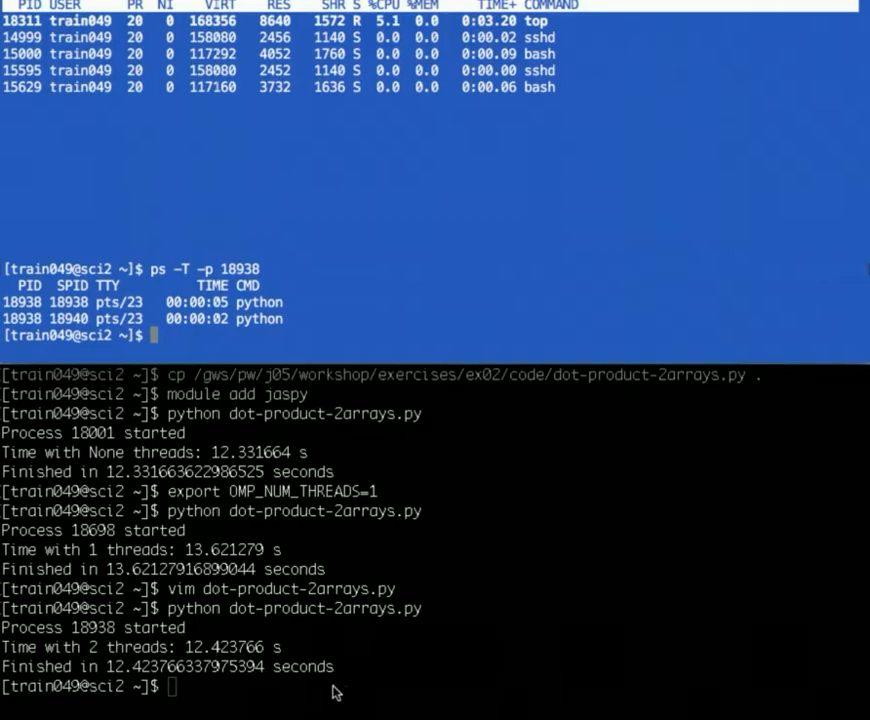
mouse_move(322, 548)
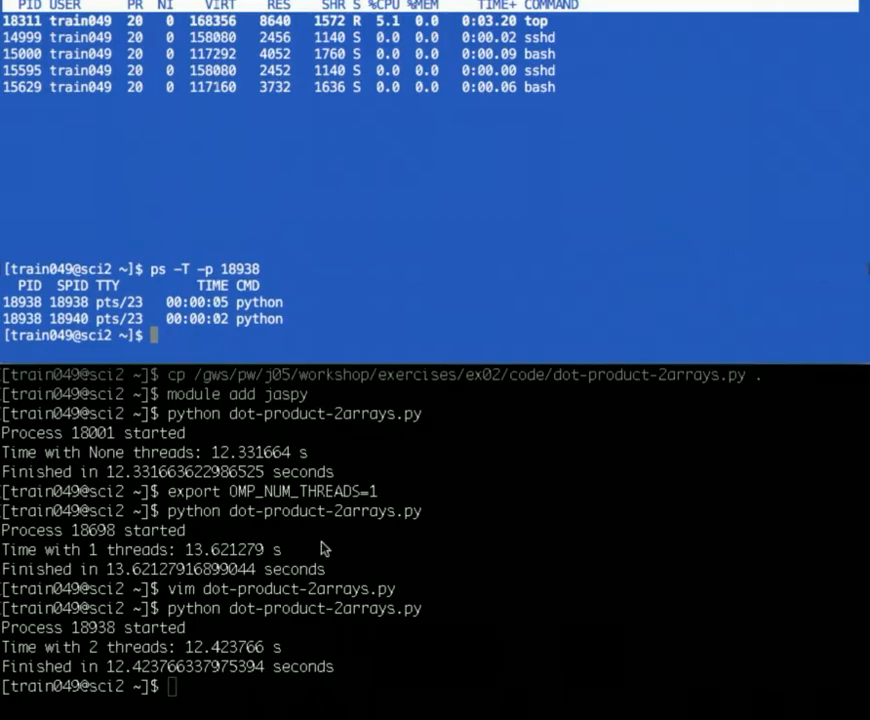